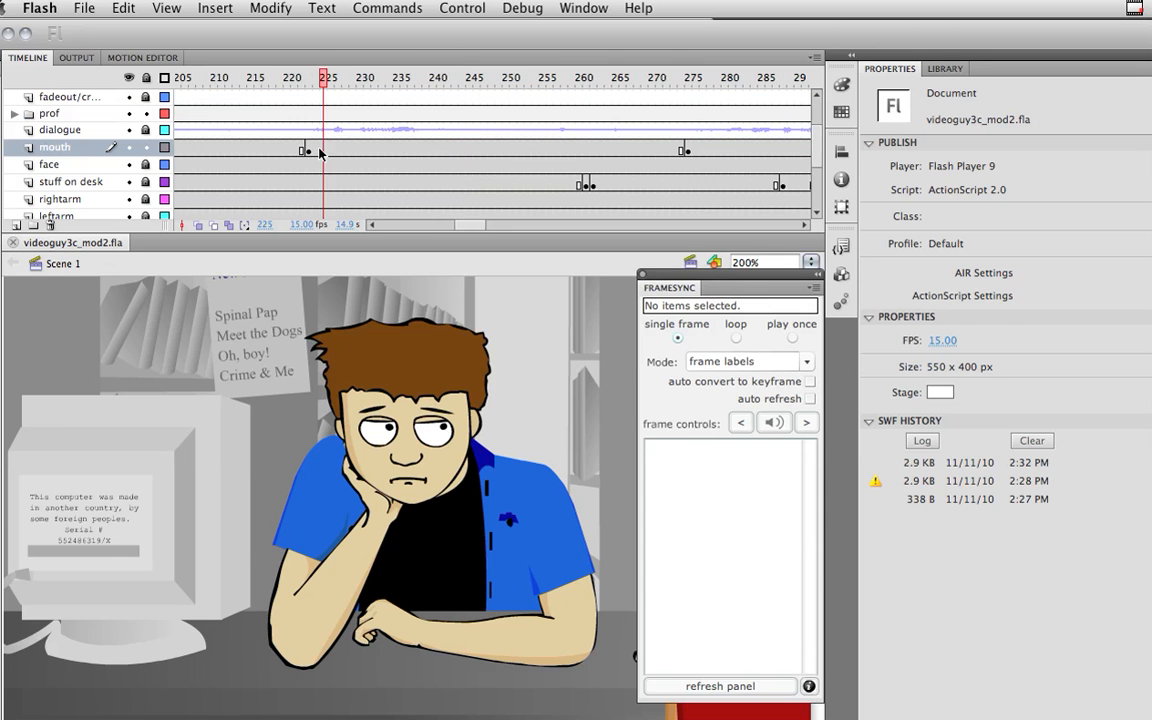
Select frames 223 through 274 on the mouth layer
{"action": "left_click", "coordinate": [310, 147]}
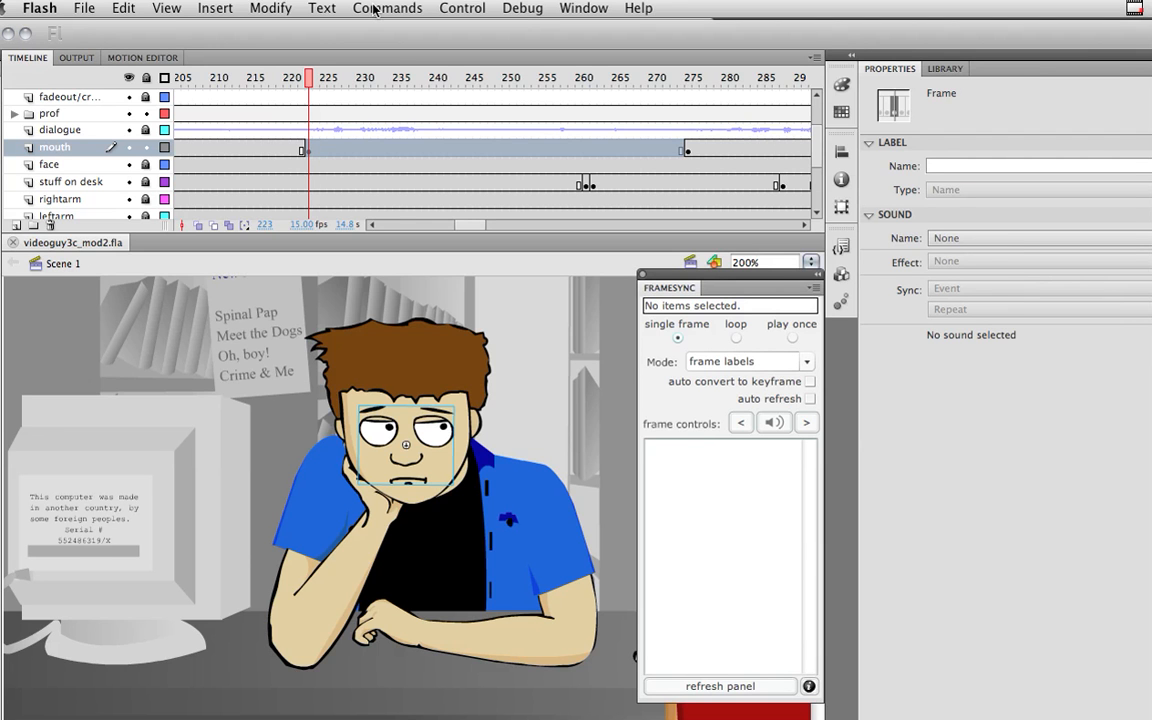
{"action": "mouse_move", "coordinate": [417, 478]}
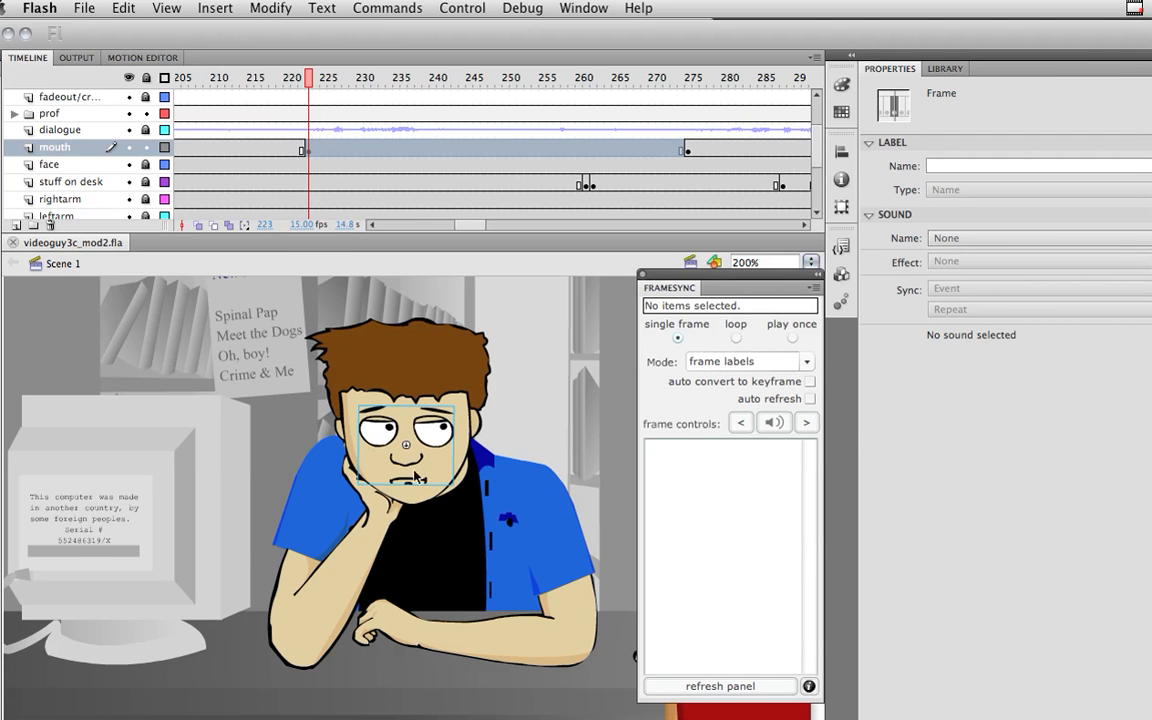
{"action": "left_click", "coordinate": [387, 8]}
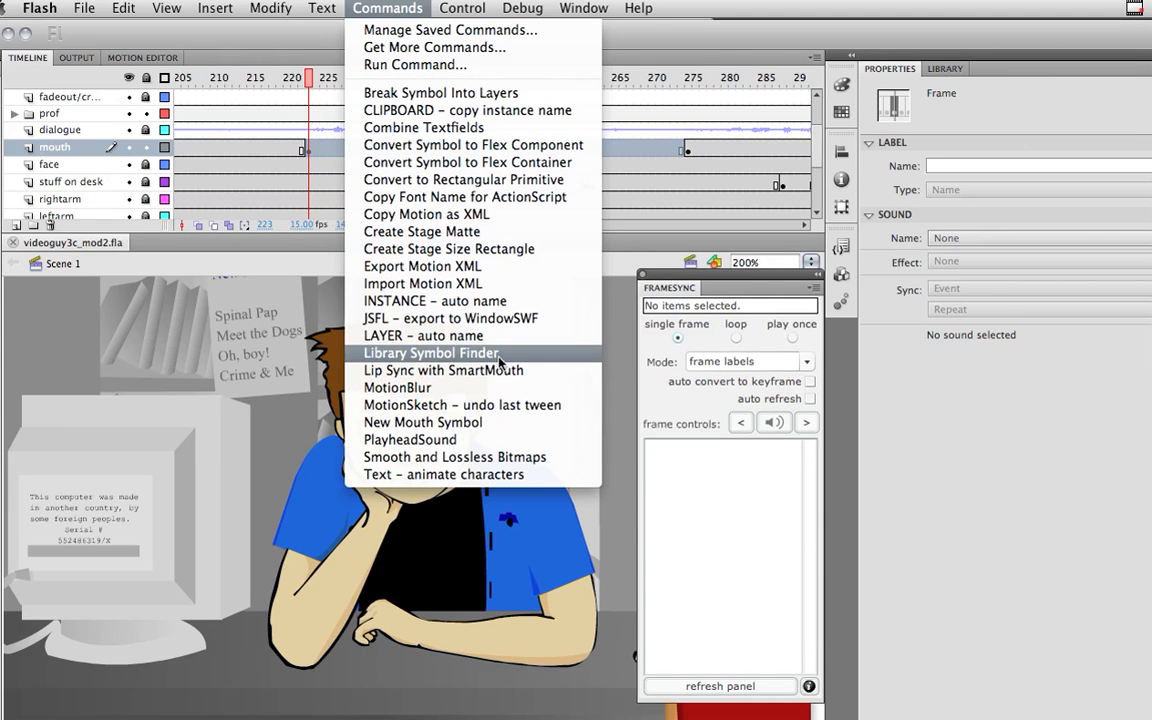
{"action": "mouse_move", "coordinate": [443, 370]}
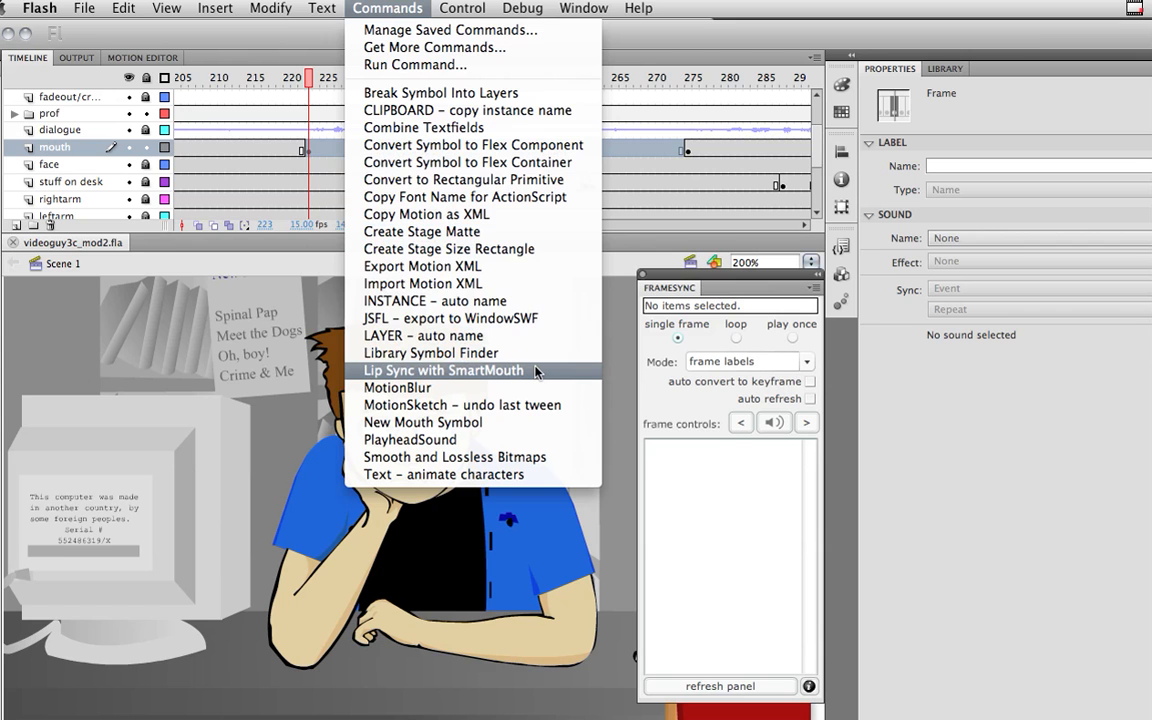
Launch the Lip Sync with SmartMouth command for the selected frames
{"action": "left_click", "coordinate": [443, 370]}
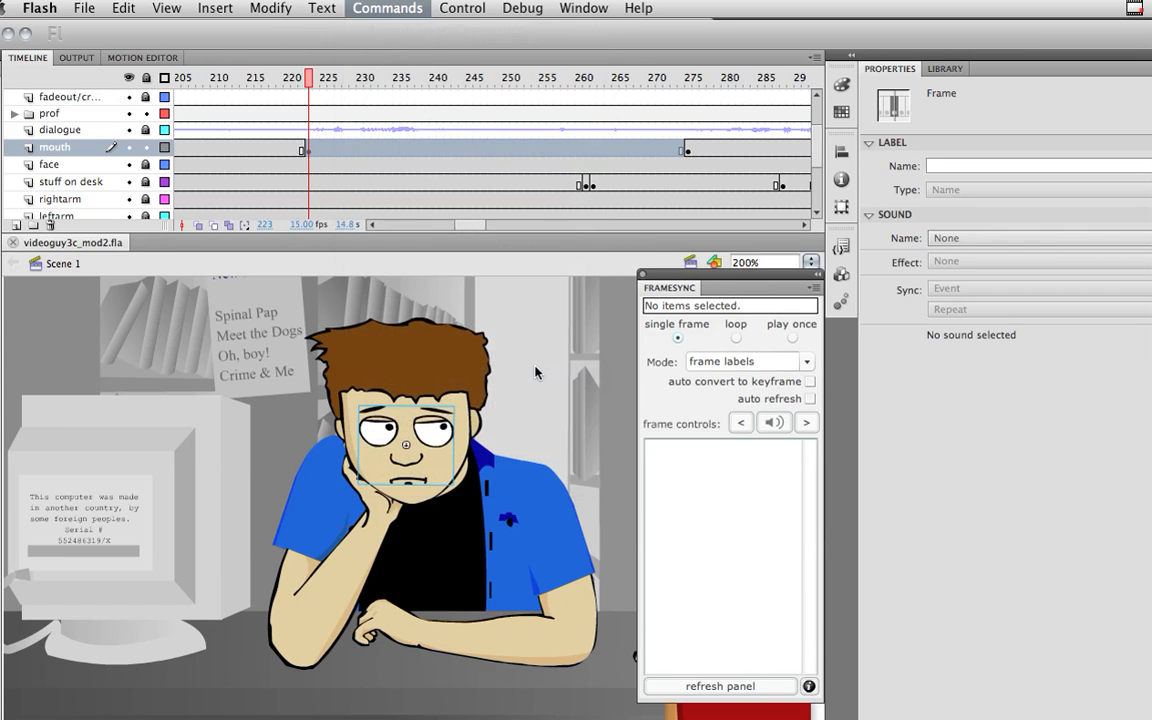
{"action": "left_click", "coordinate": [387, 8]}
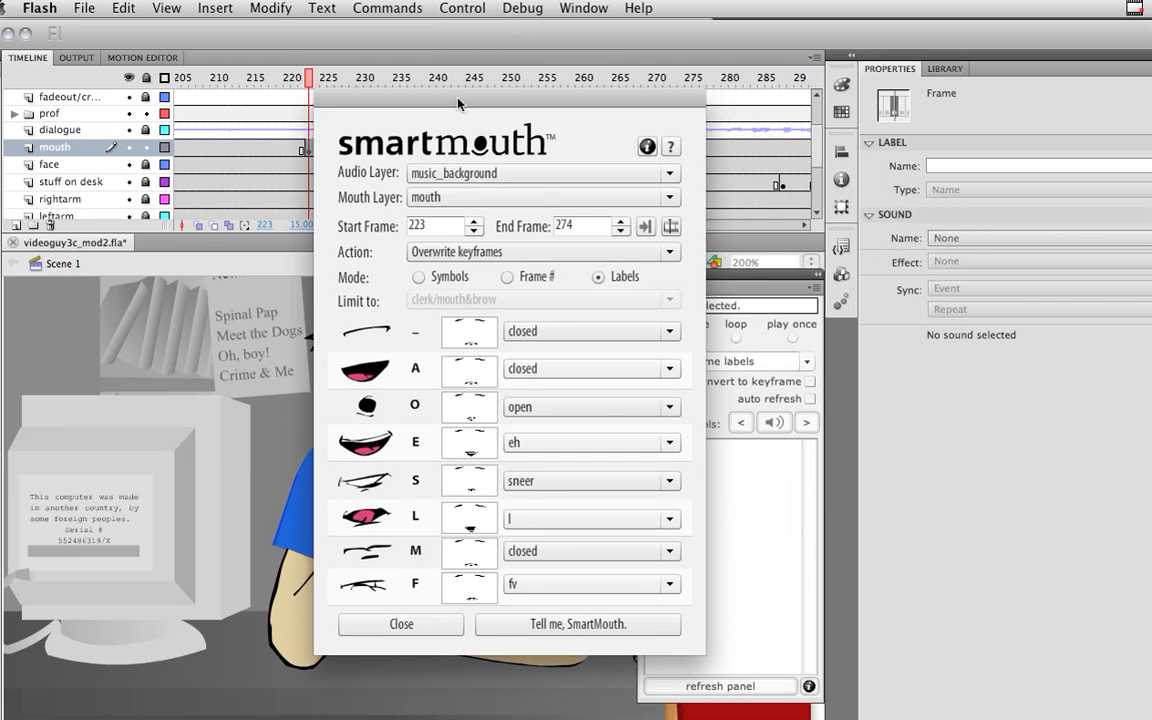
Set SmartMouth's Audio Layer dropdown to the dialogue layer
{"action": "left_click", "coordinate": [668, 173]}
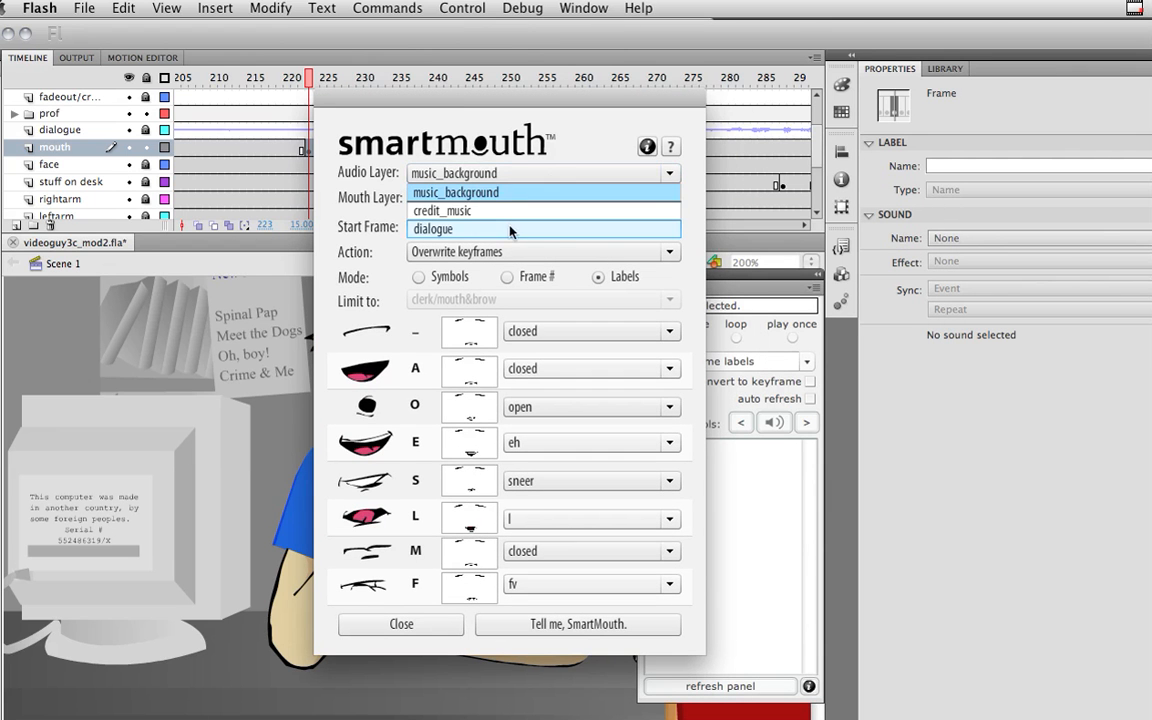
{"action": "left_click", "coordinate": [433, 229]}
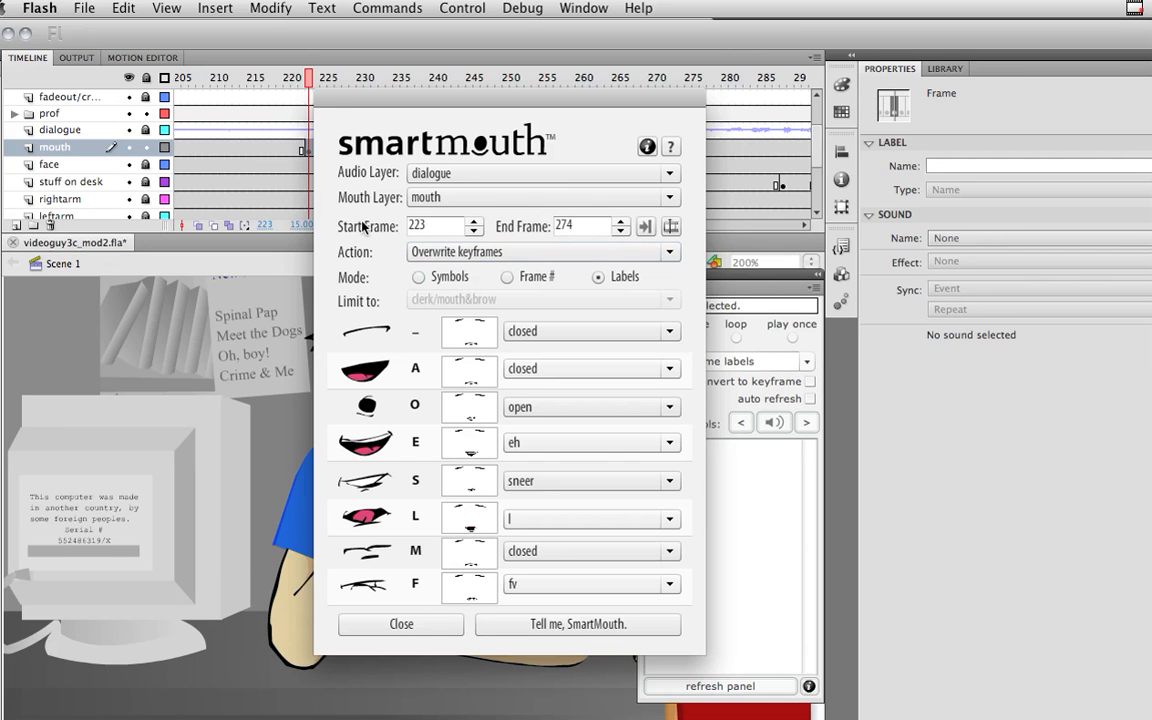
{"action": "mouse_move", "coordinate": [518, 117]}
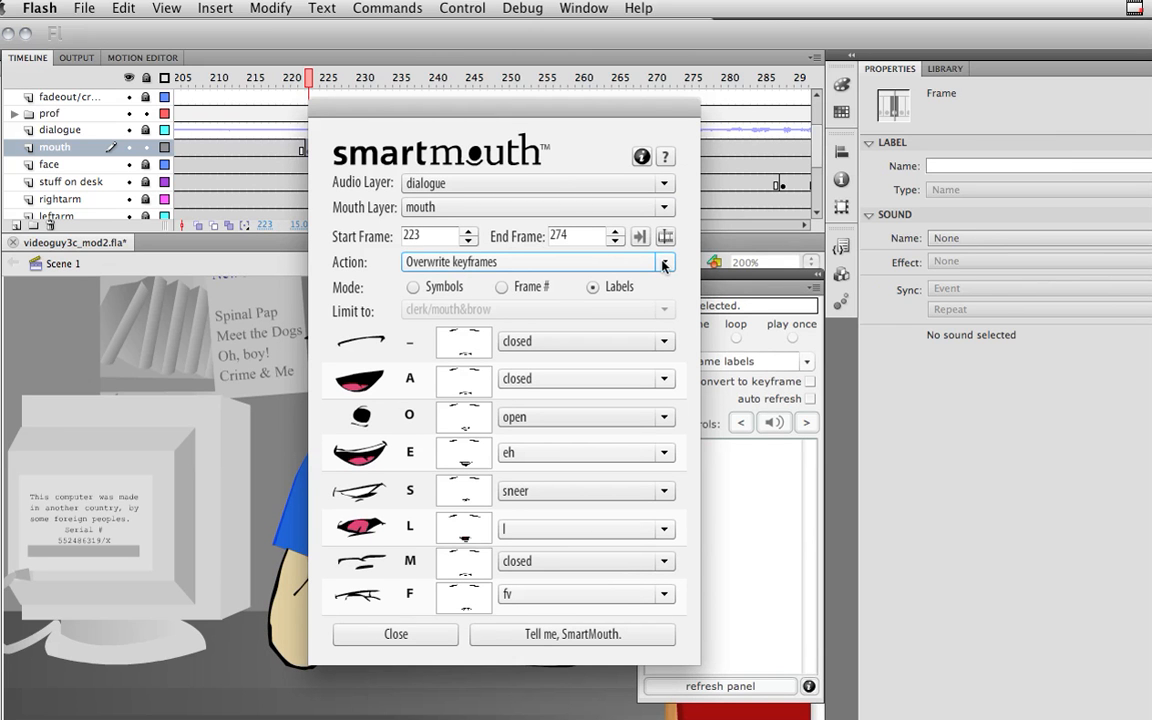
Try the Guide Layer Only and Export to XML actions, then choose New Keyframes Only
{"action": "left_click", "coordinate": [663, 261]}
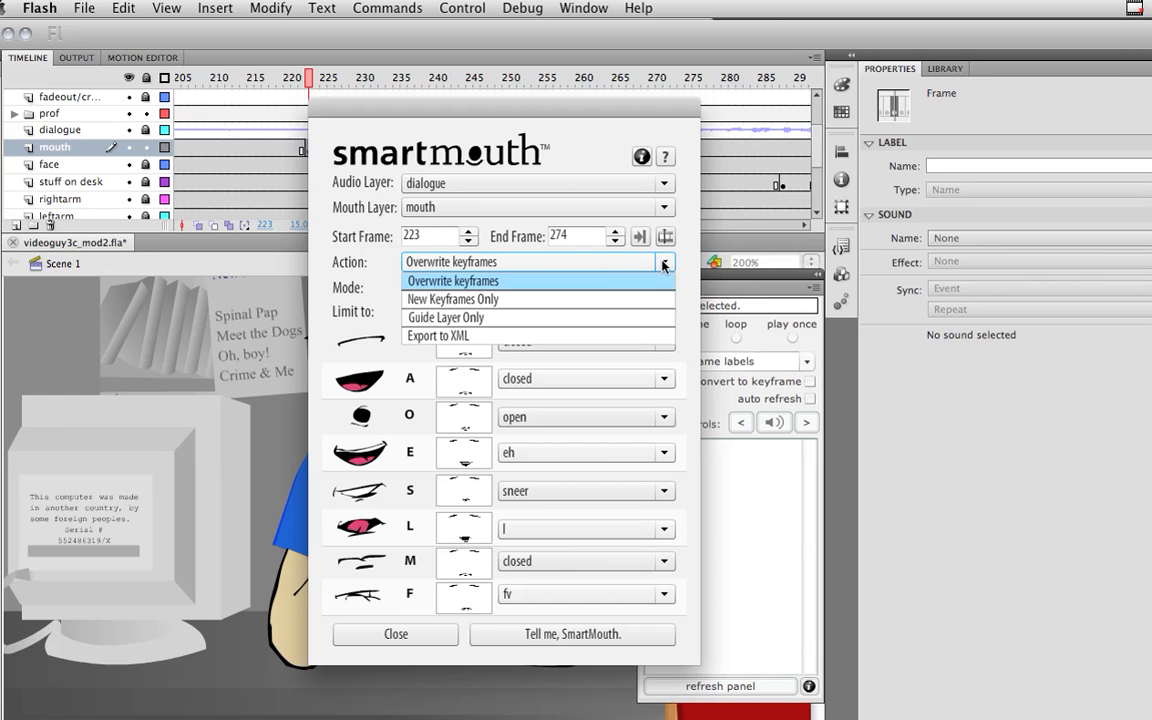
{"action": "mouse_move", "coordinate": [636, 317]}
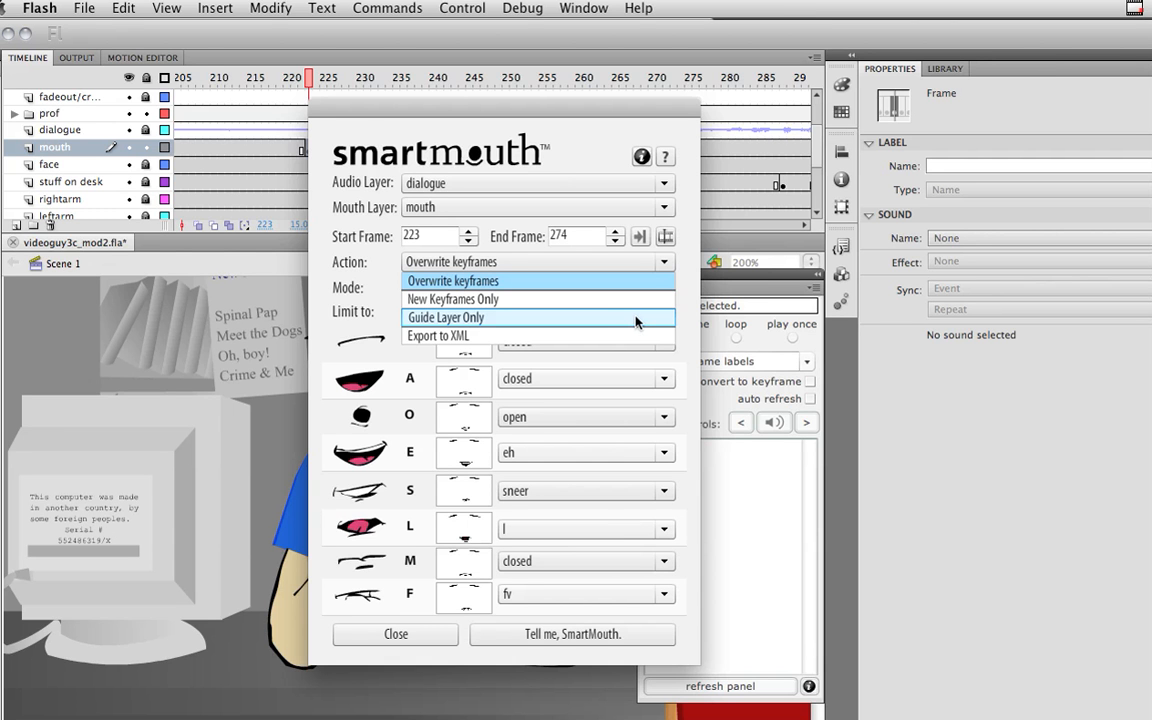
{"action": "left_click", "coordinate": [446, 317]}
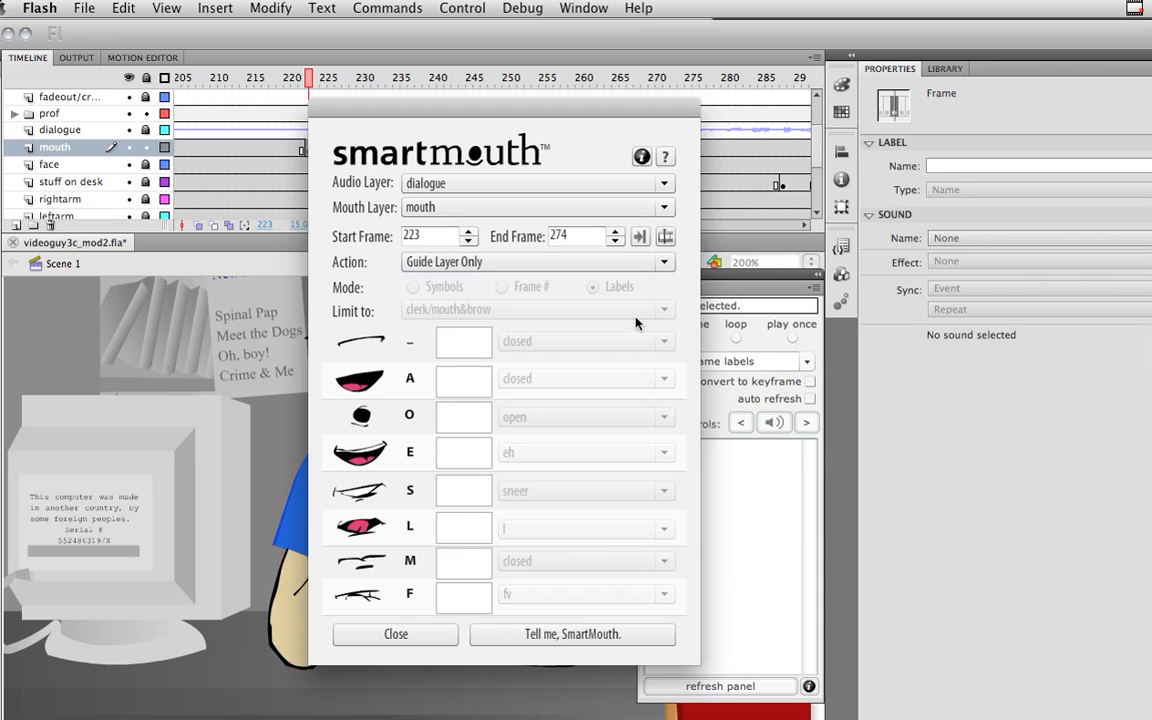
{"action": "left_click", "coordinate": [536, 261]}
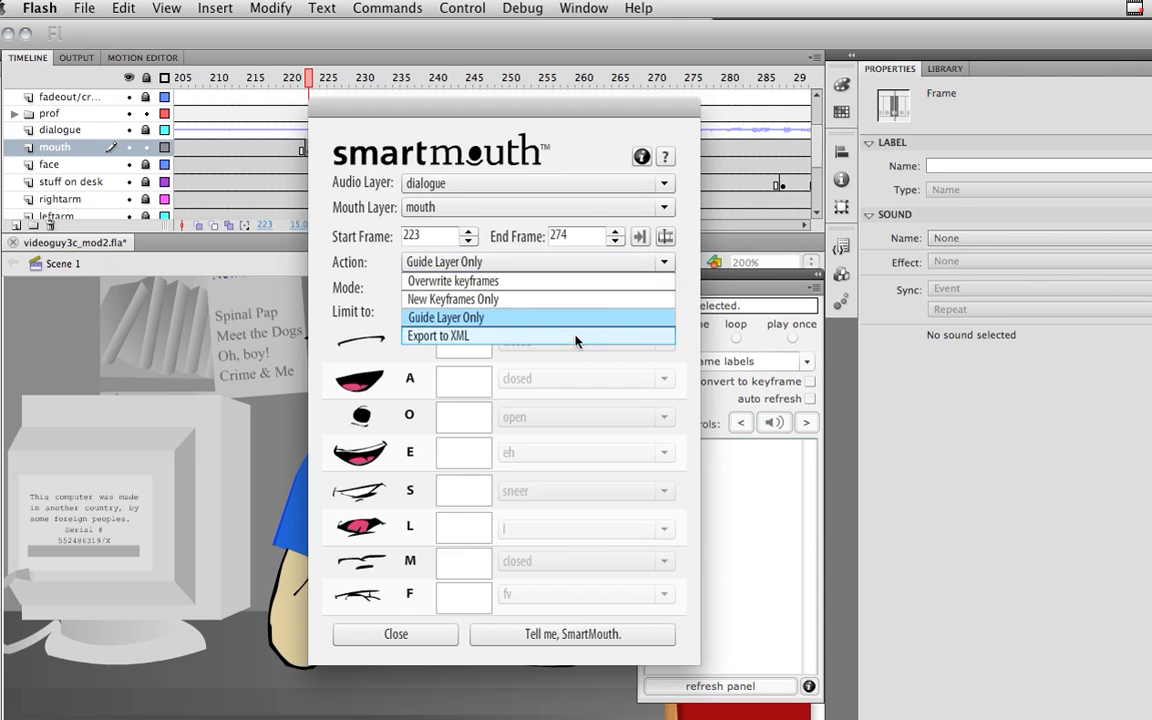
{"action": "left_click", "coordinate": [438, 335]}
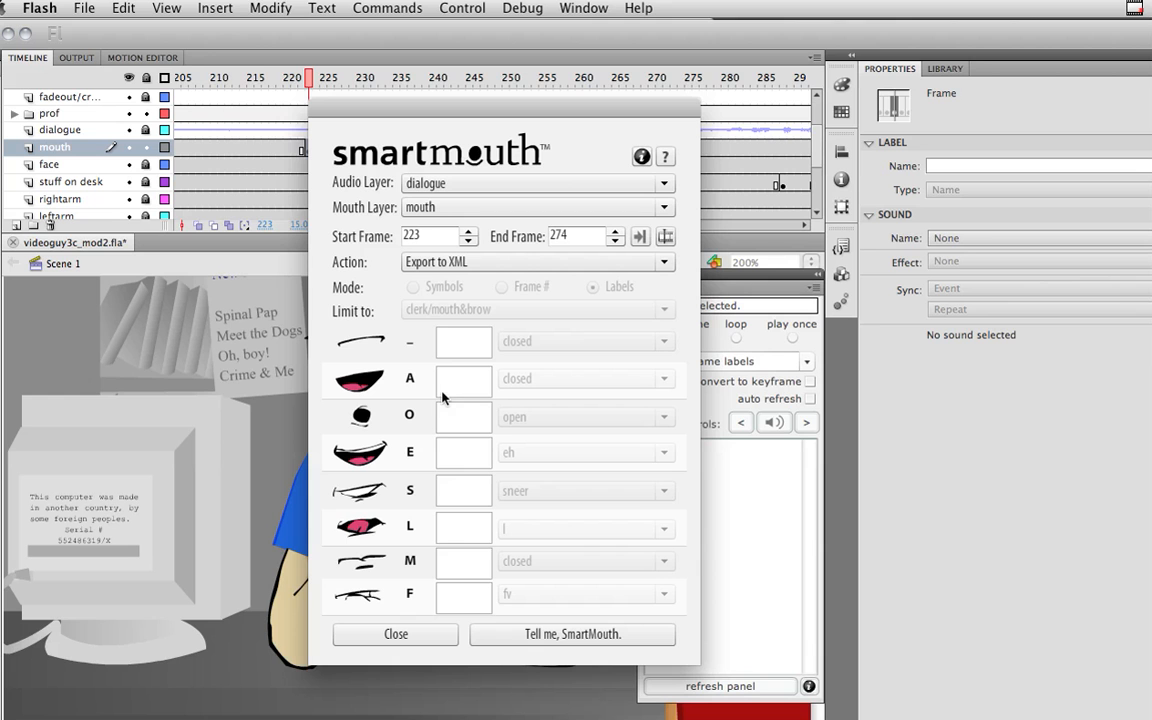
{"action": "mouse_move", "coordinate": [510, 337]}
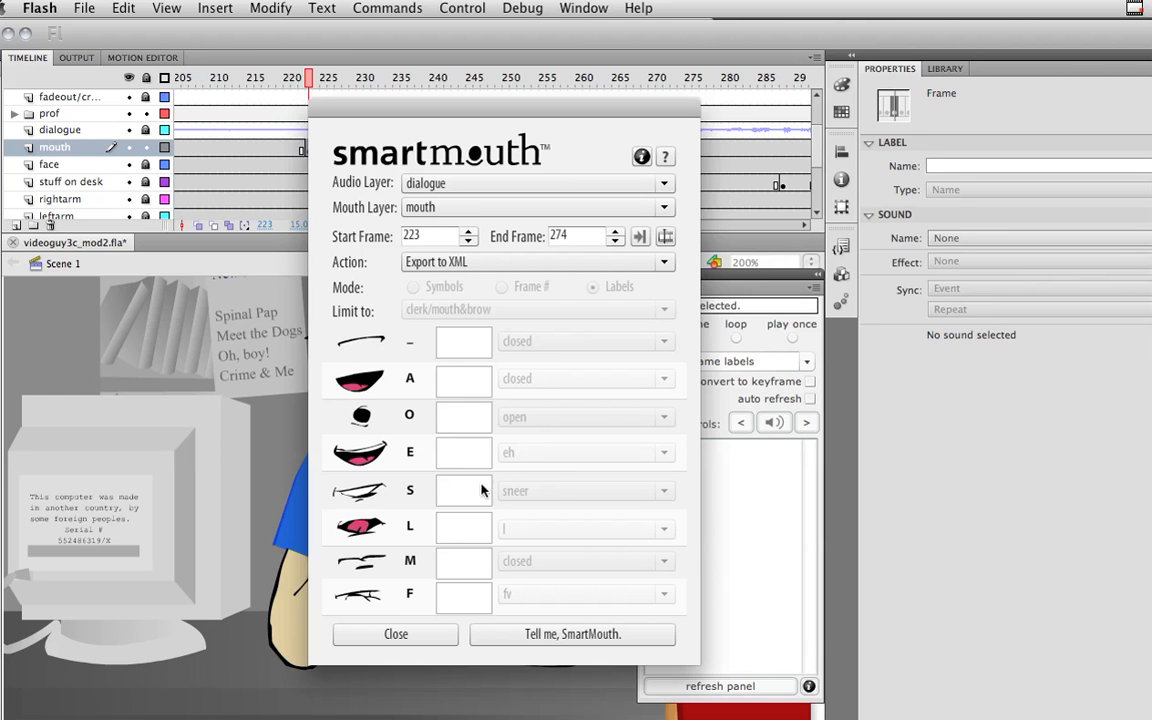
{"action": "mouse_move", "coordinate": [455, 375]}
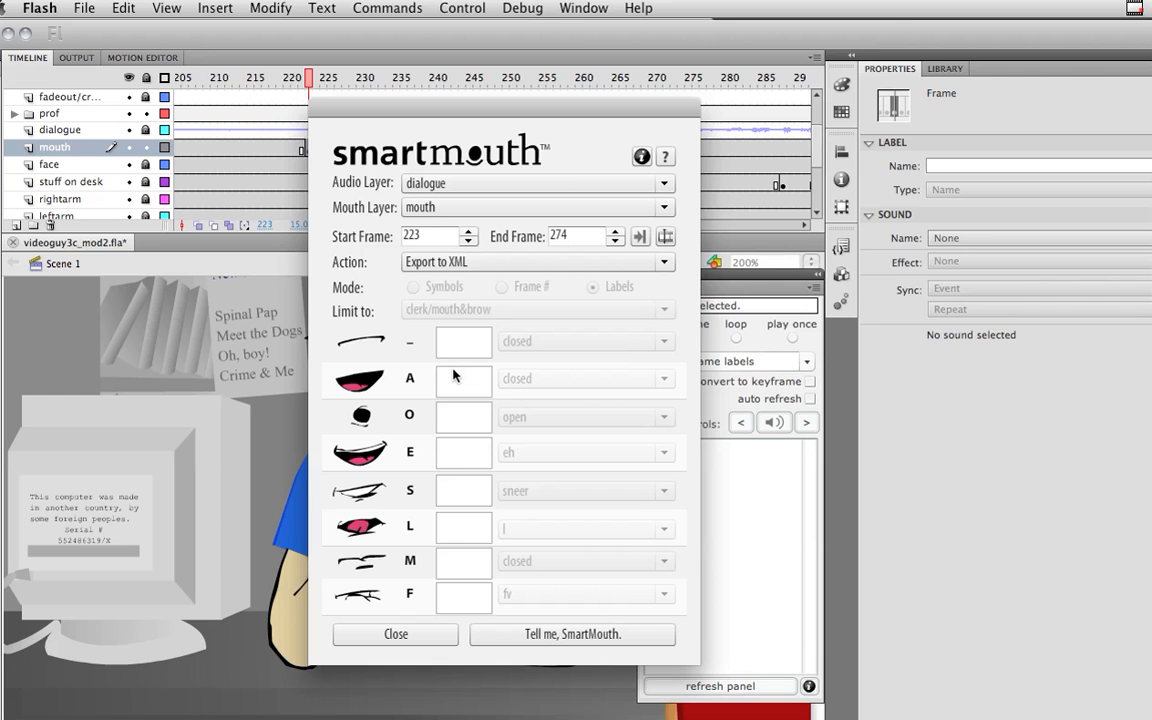
{"action": "mouse_move", "coordinate": [568, 309]}
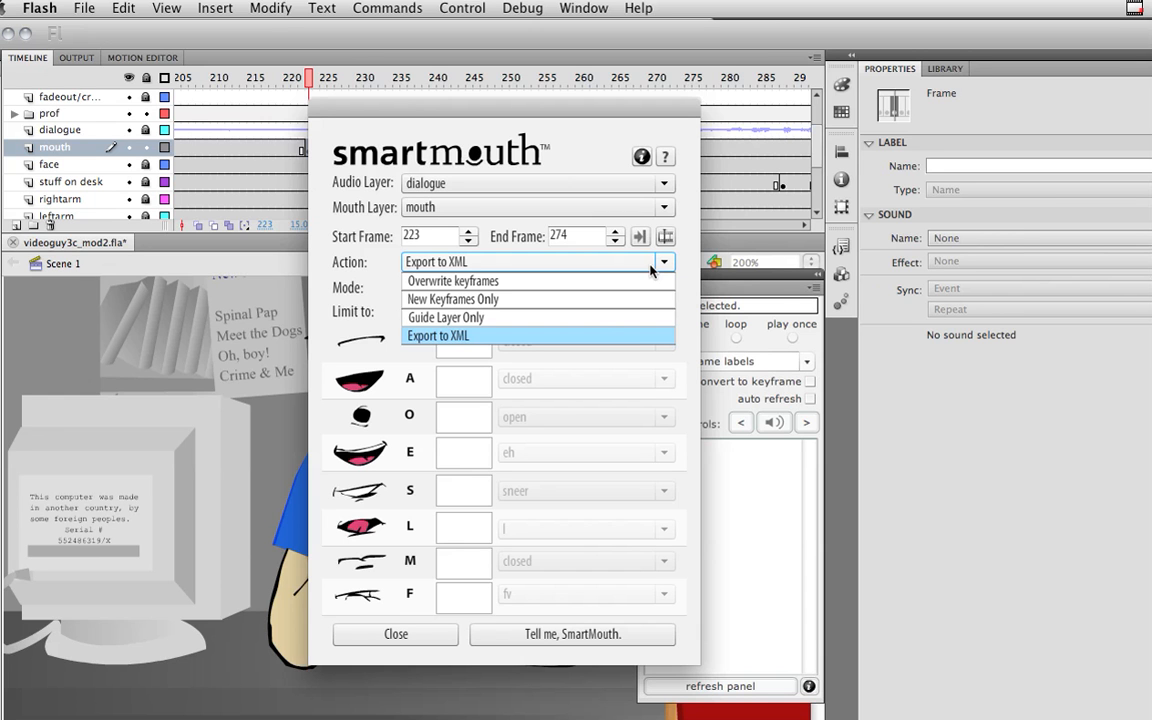
{"action": "left_click", "coordinate": [452, 299]}
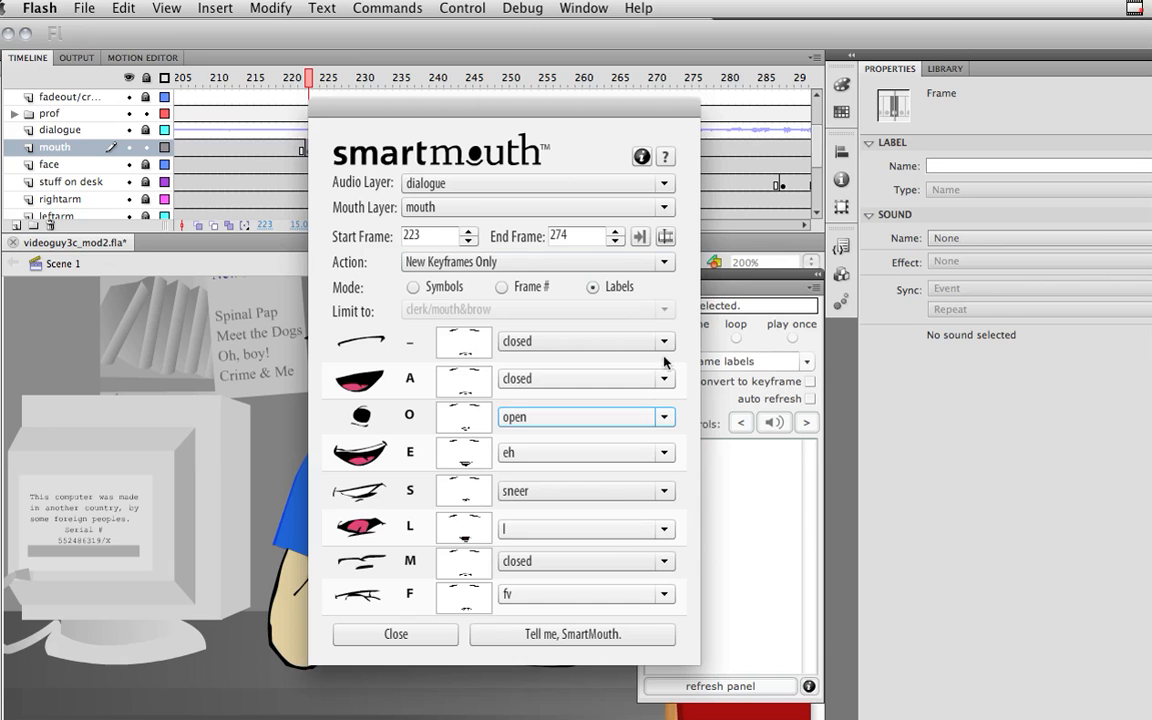
{"action": "left_click", "coordinate": [663, 262]}
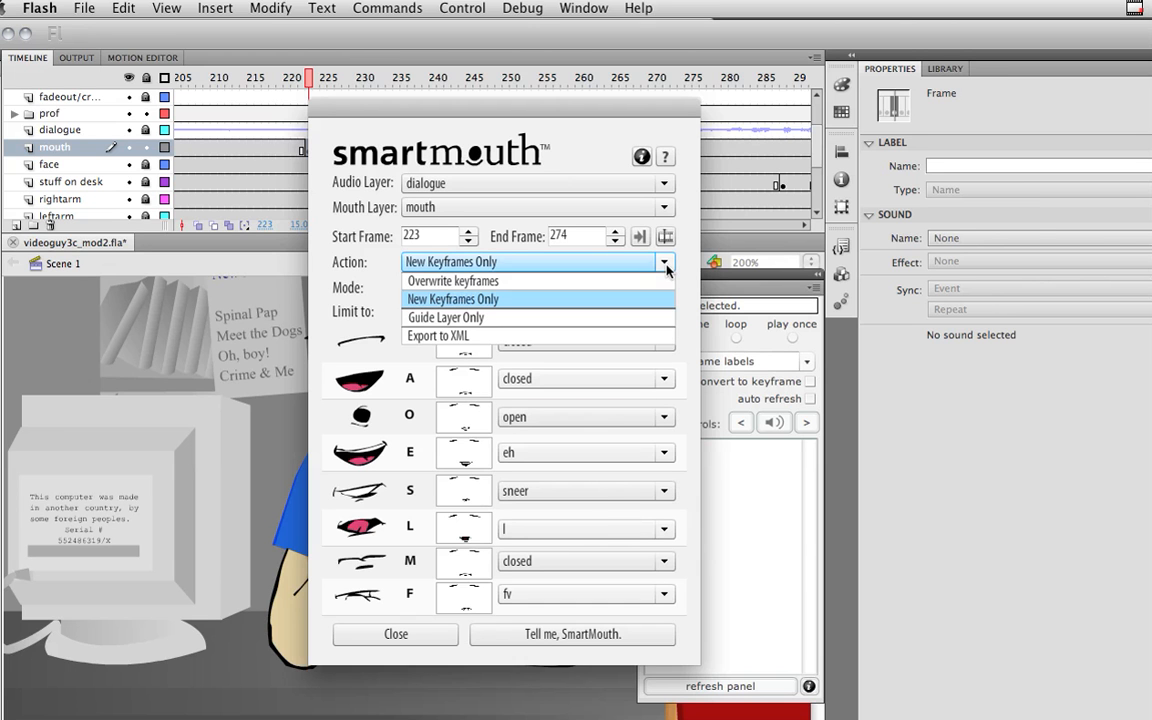
{"action": "mouse_move", "coordinate": [570, 317]}
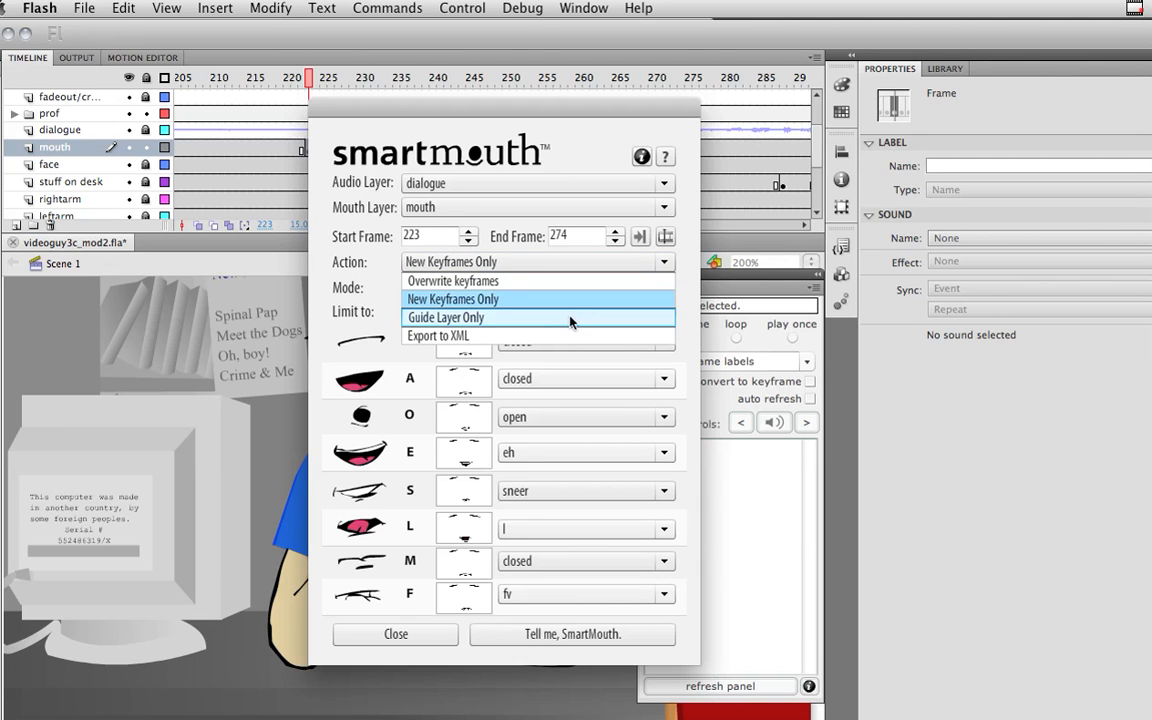
Set the action to Guide Layer Only and run the SmartMouth analysis to completion
{"action": "left_click", "coordinate": [446, 317]}
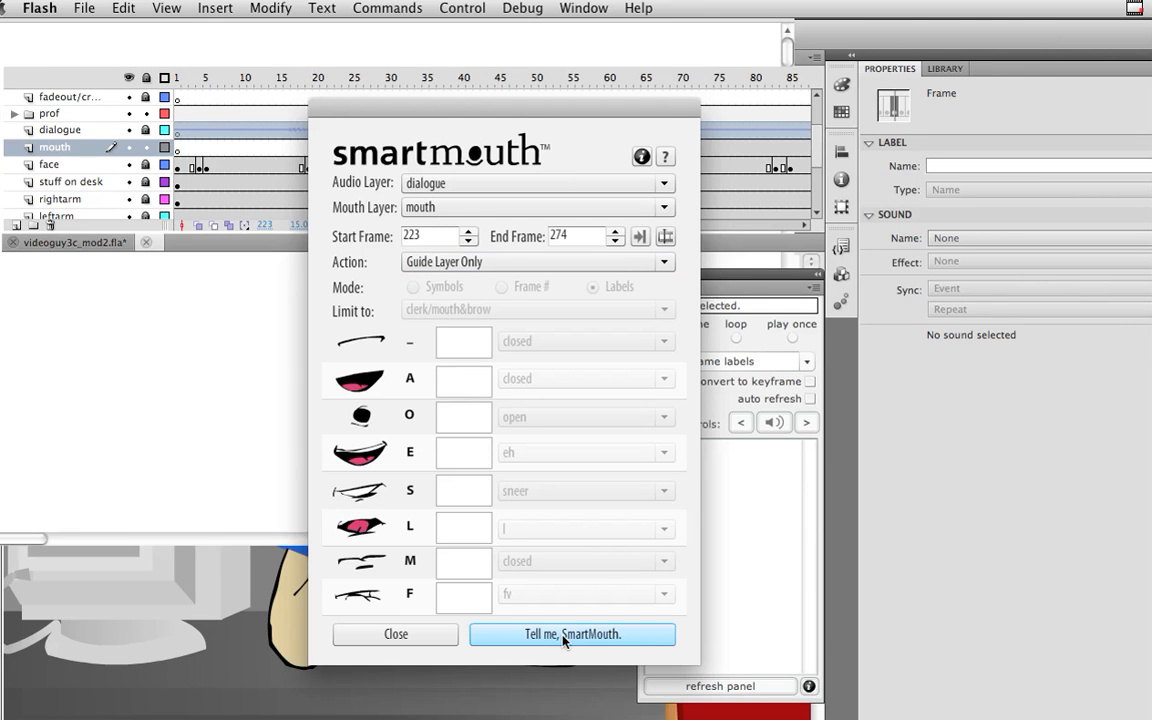
{"action": "left_click", "coordinate": [572, 634]}
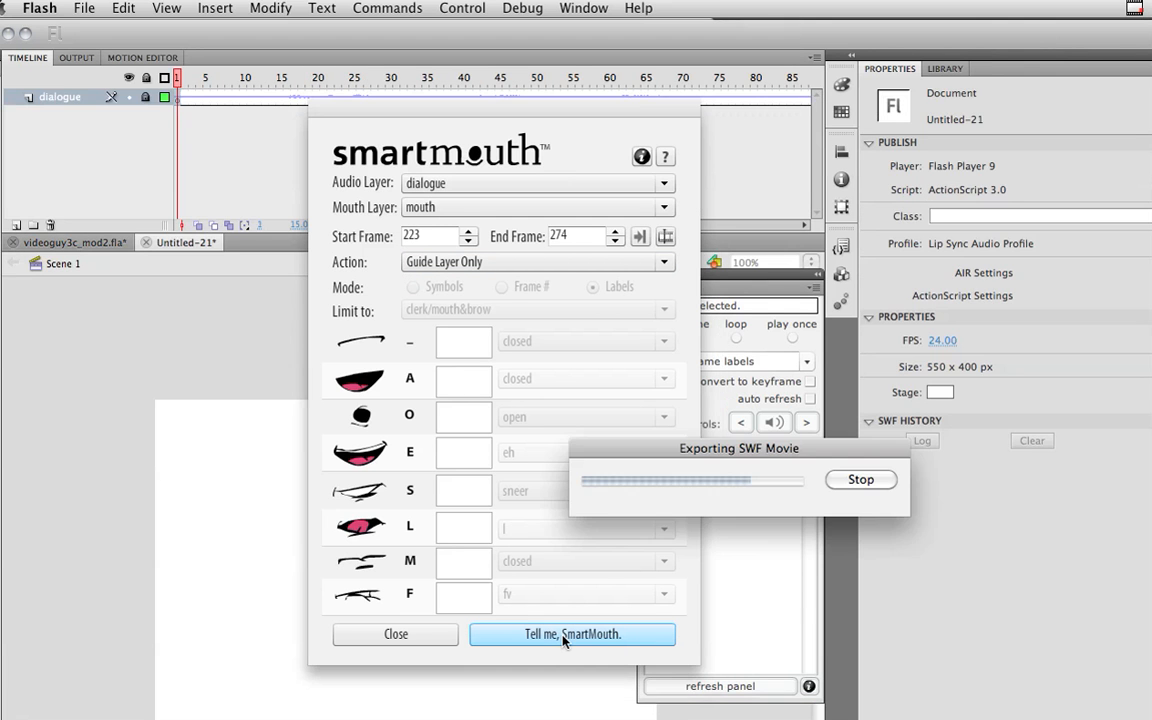
{"action": "left_click", "coordinate": [572, 634]}
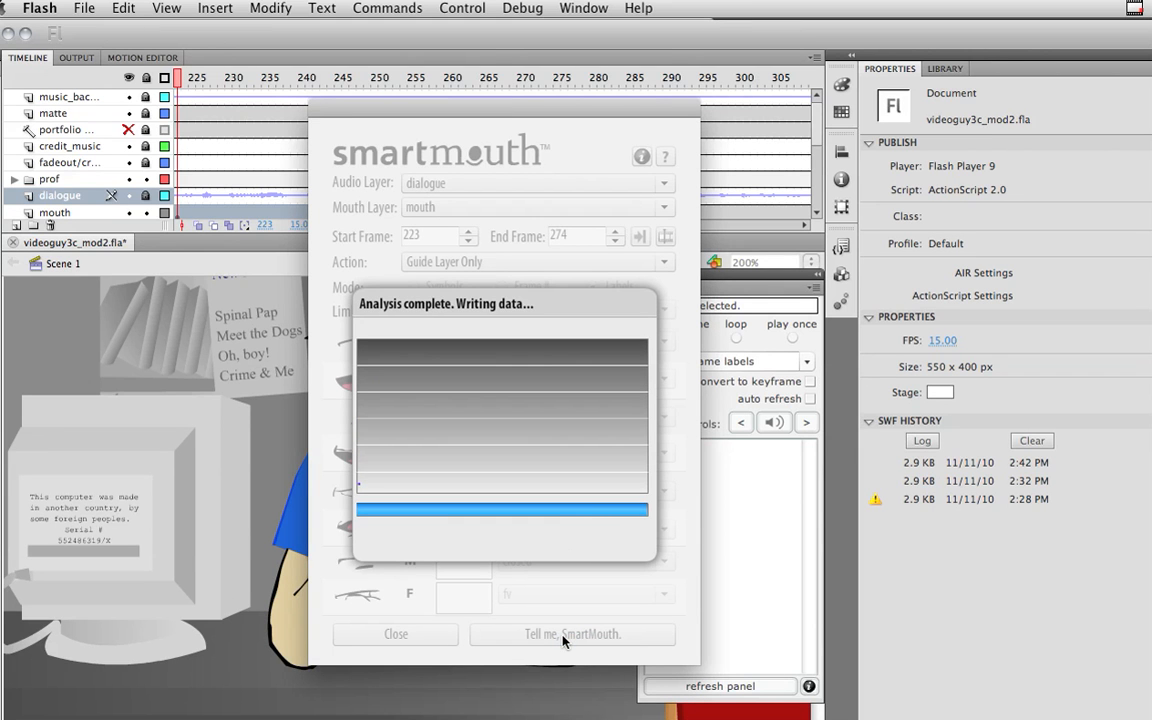
{"action": "left_click", "coordinate": [571, 634]}
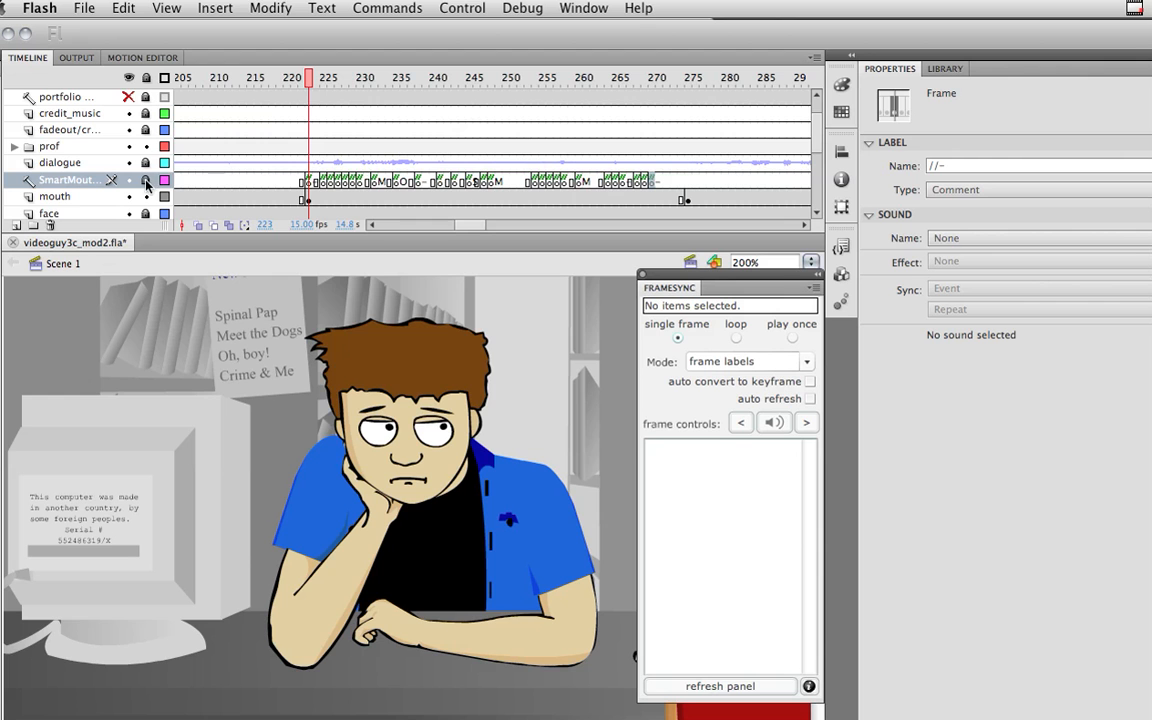
{"action": "mouse_move", "coordinate": [251, 184]}
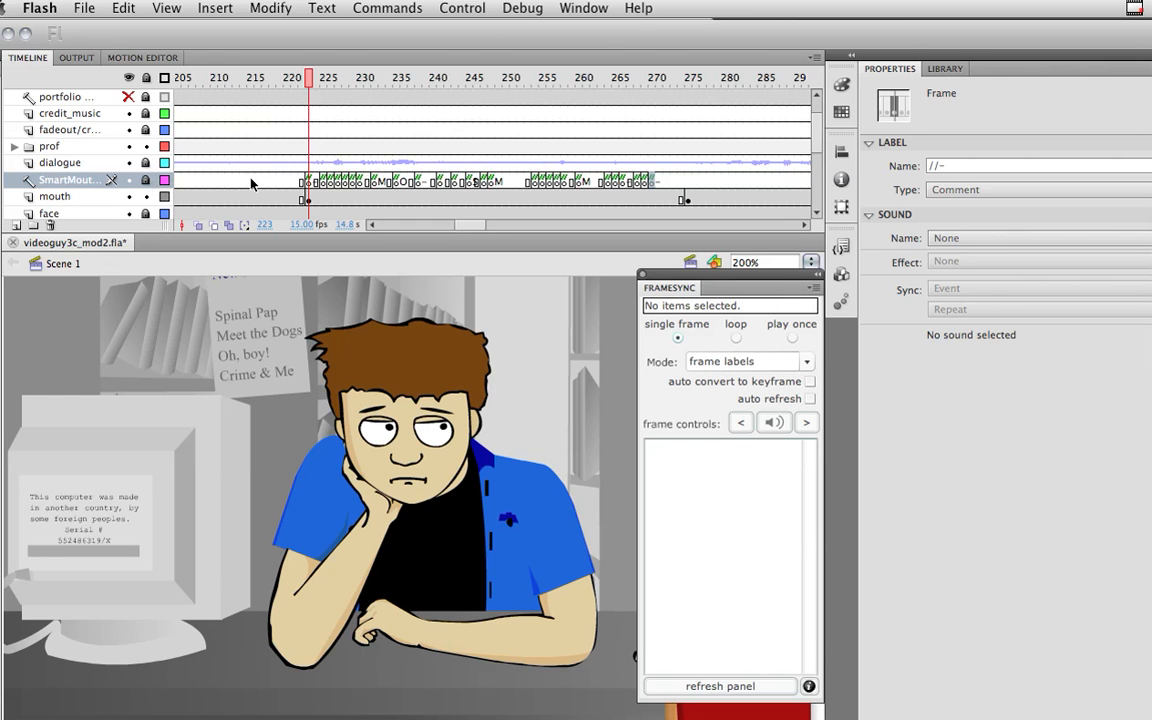
{"action": "mouse_move", "coordinate": [477, 184]}
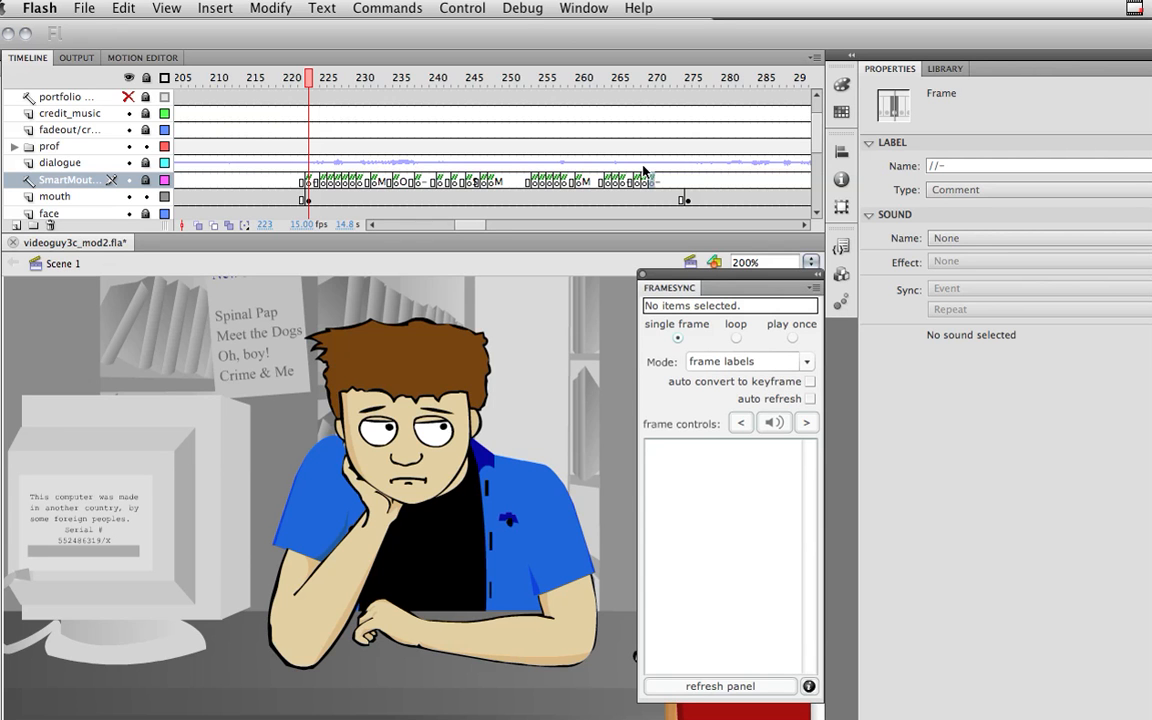
{"action": "mouse_move", "coordinate": [585, 183]}
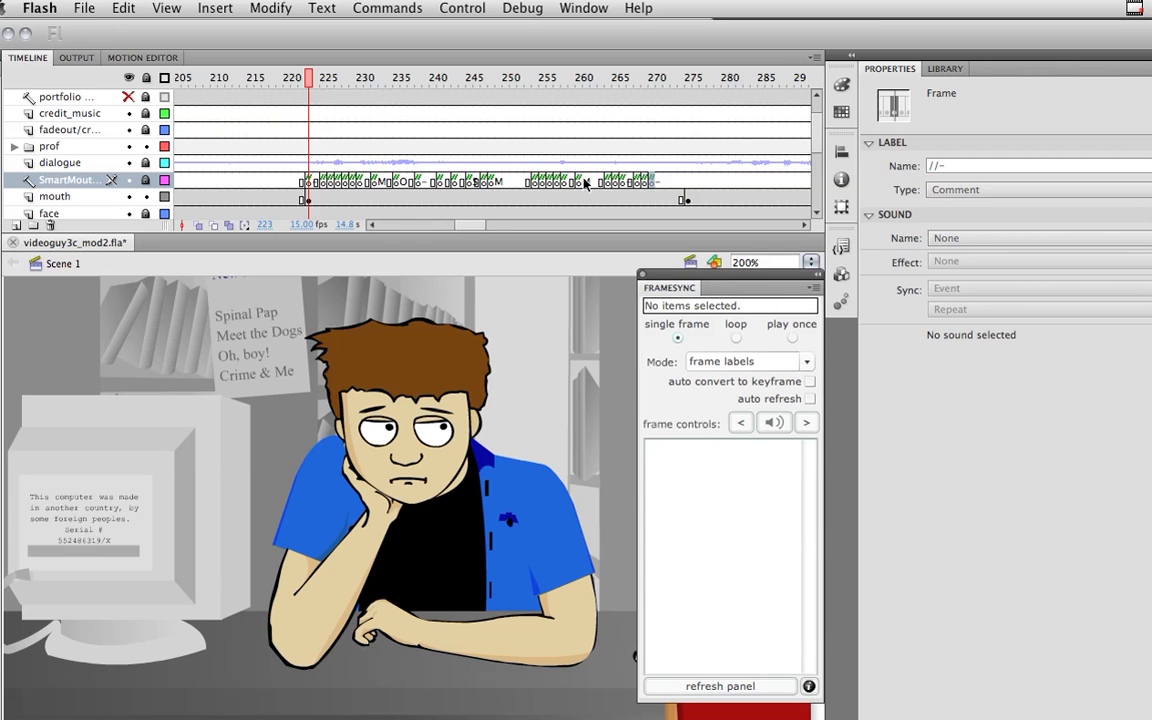
{"action": "mouse_move", "coordinate": [520, 194]}
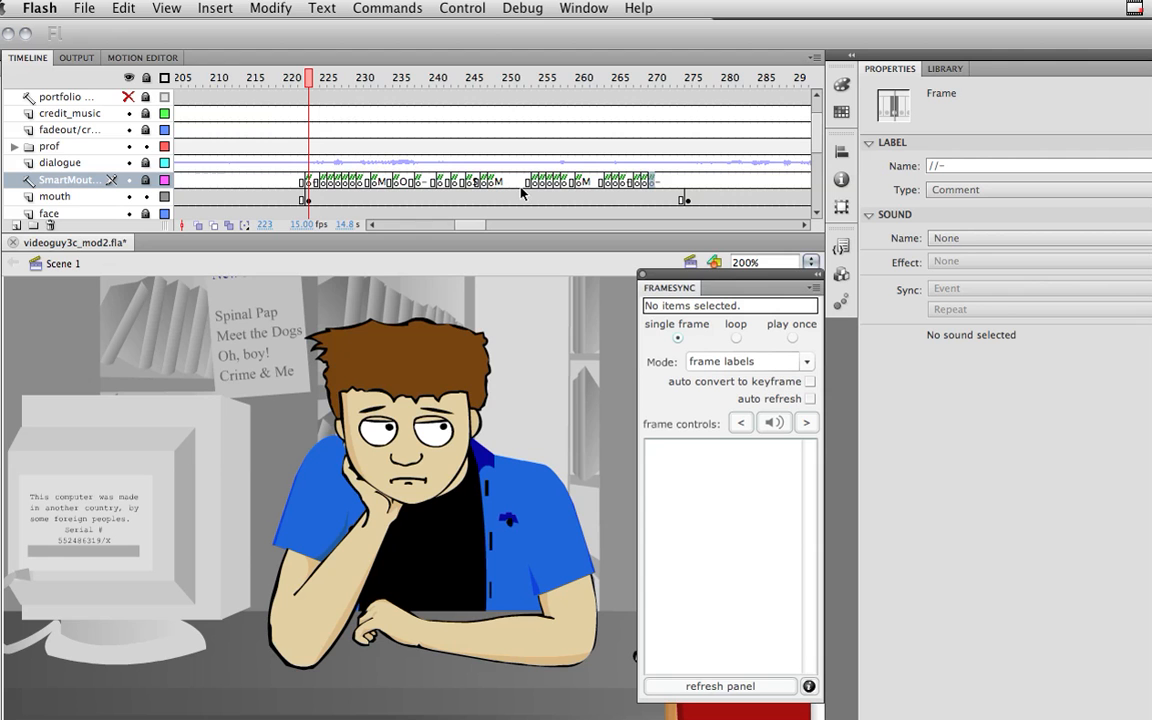
{"action": "mouse_move", "coordinate": [463, 199]}
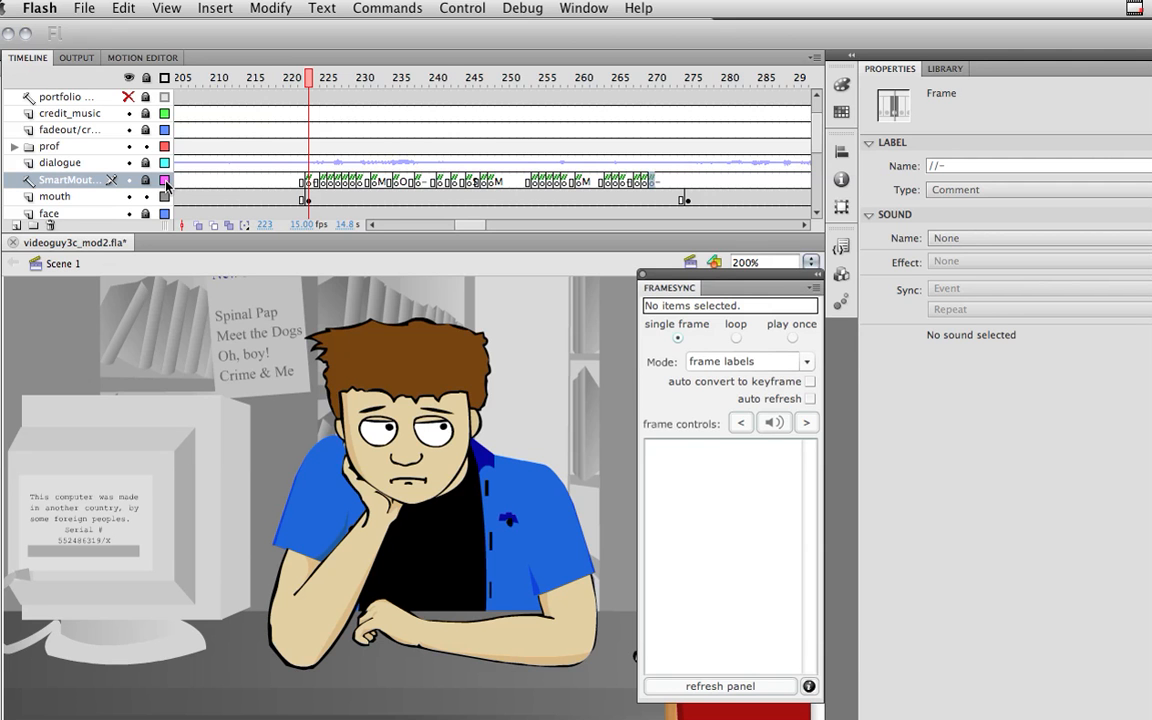
Set the SmartMouths layer height to 300% in Layer Properties
{"action": "double_click", "coordinate": [63, 179]}
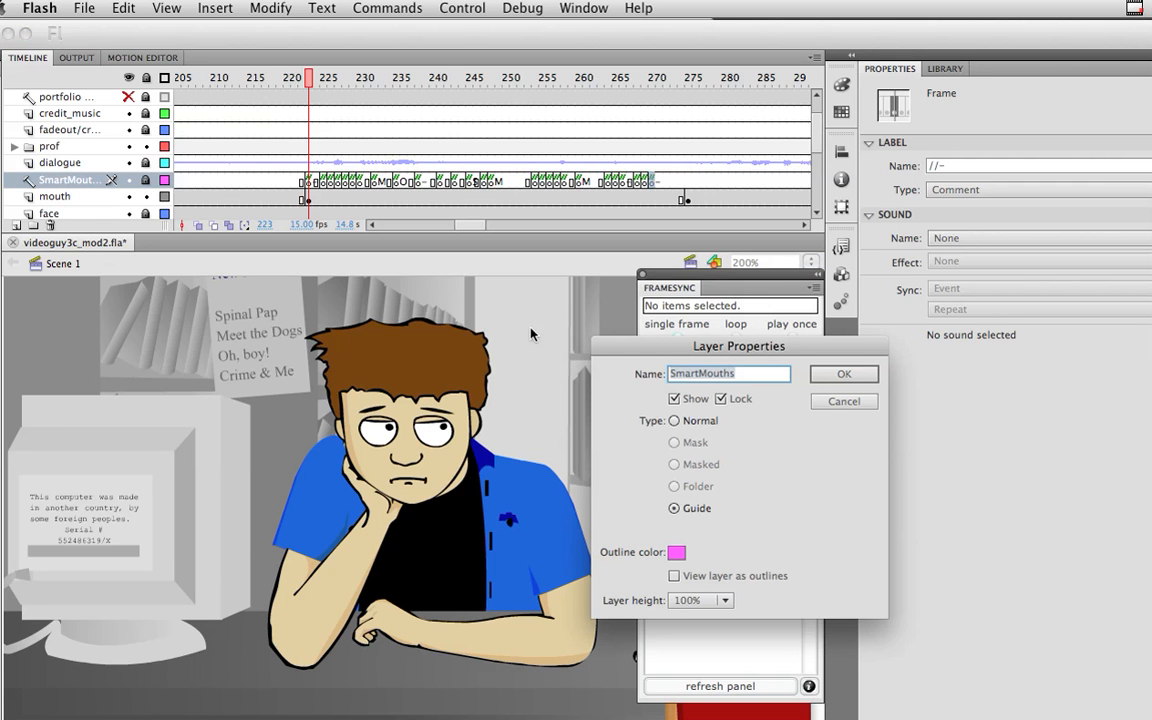
{"action": "left_click_drag", "start_coordinate": [738, 345], "coordinate": [533, 194]}
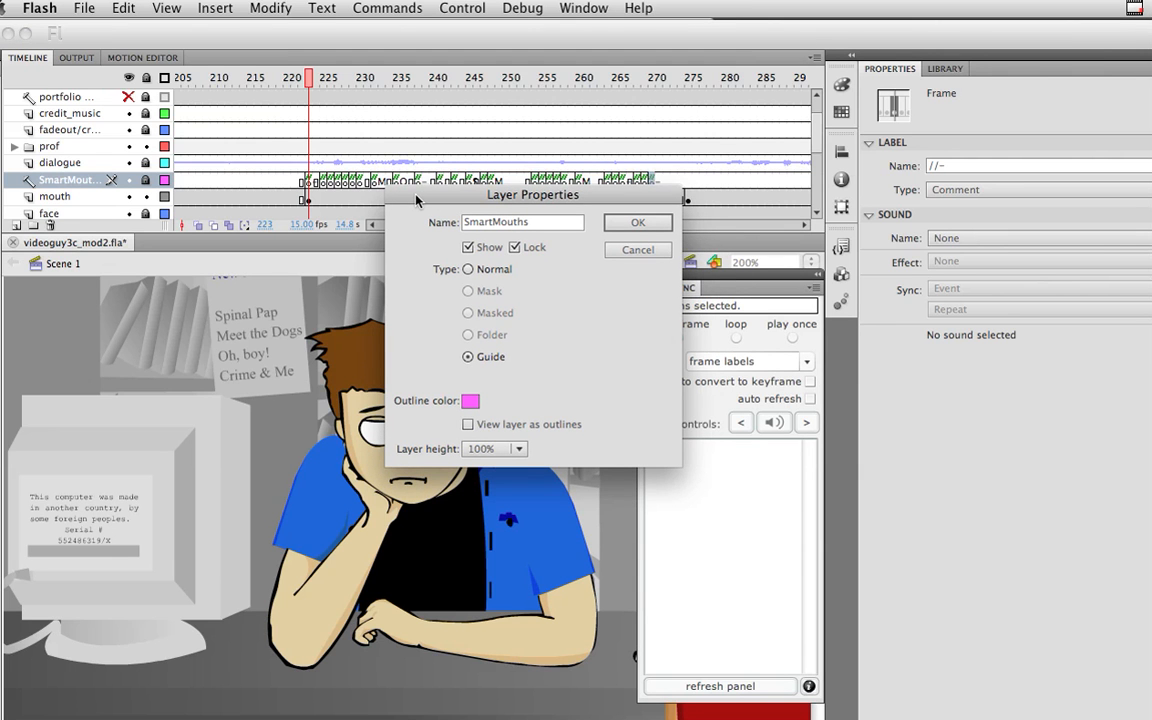
{"action": "left_click", "coordinate": [494, 448]}
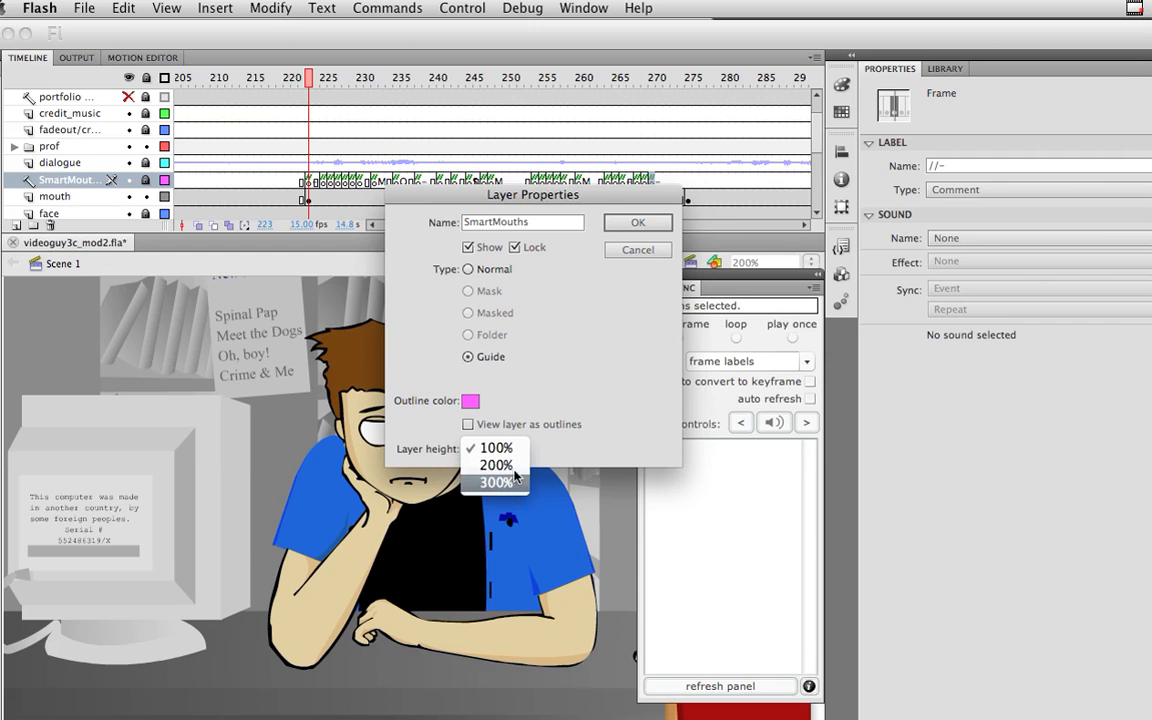
{"action": "left_click", "coordinate": [637, 222]}
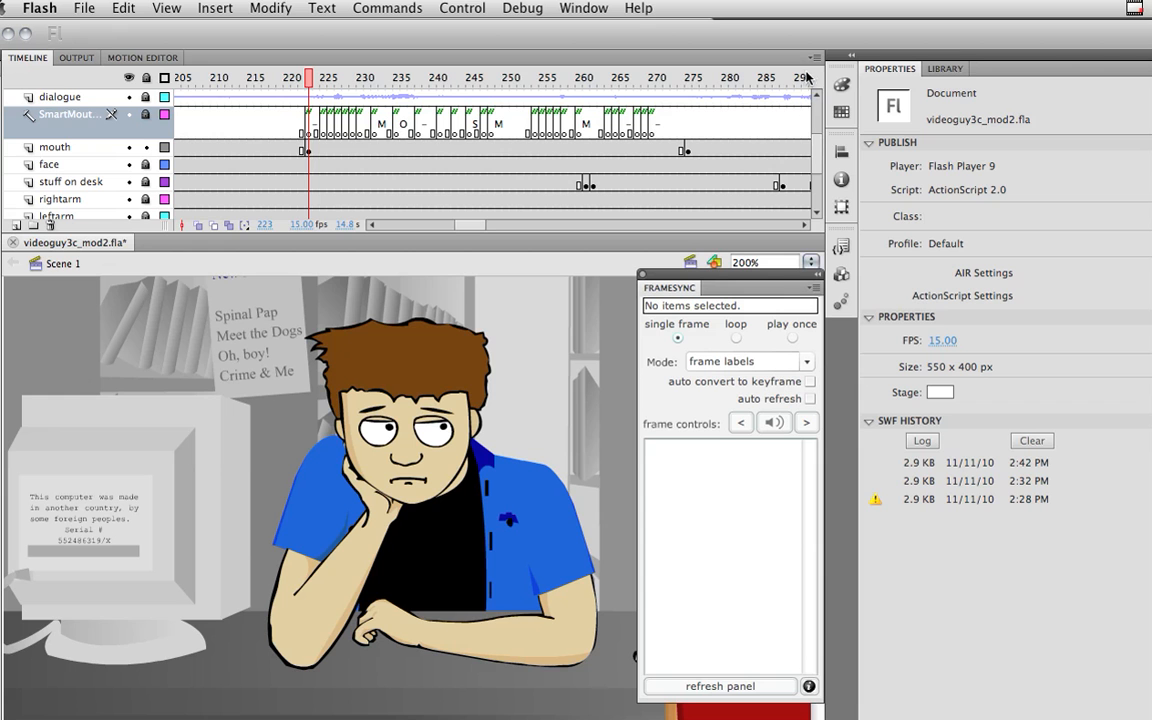
Switch the timeline to Large frame size
{"action": "left_click", "coordinate": [812, 57]}
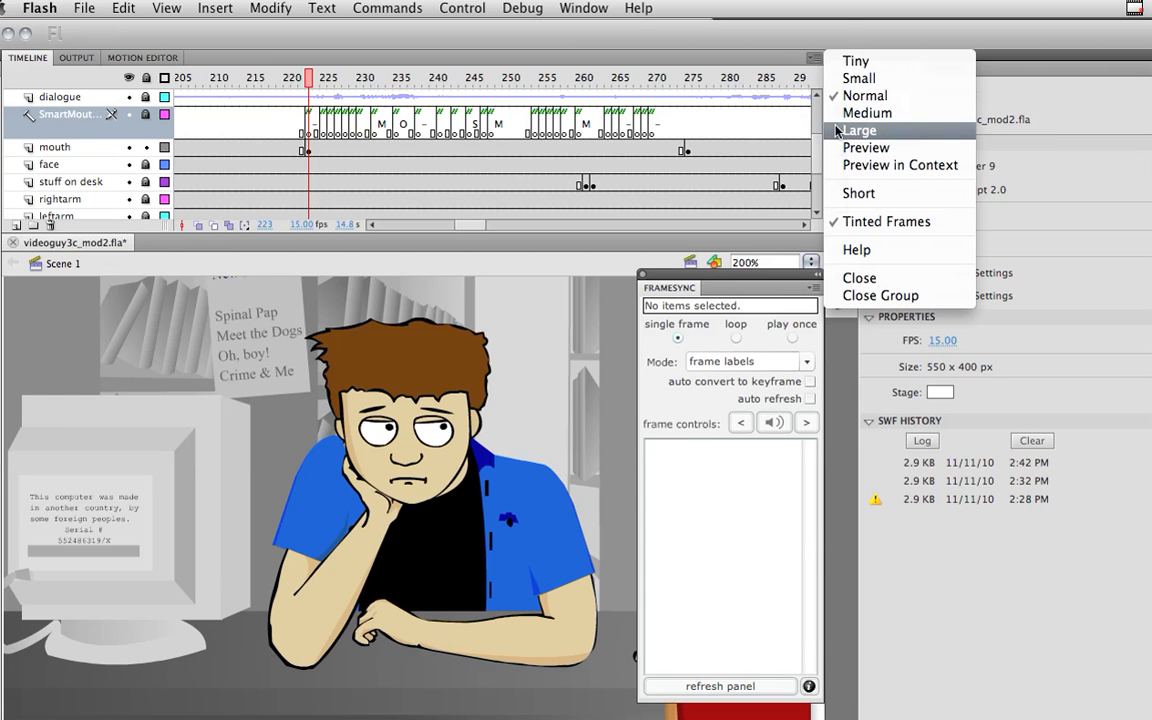
{"action": "left_click", "coordinate": [861, 130]}
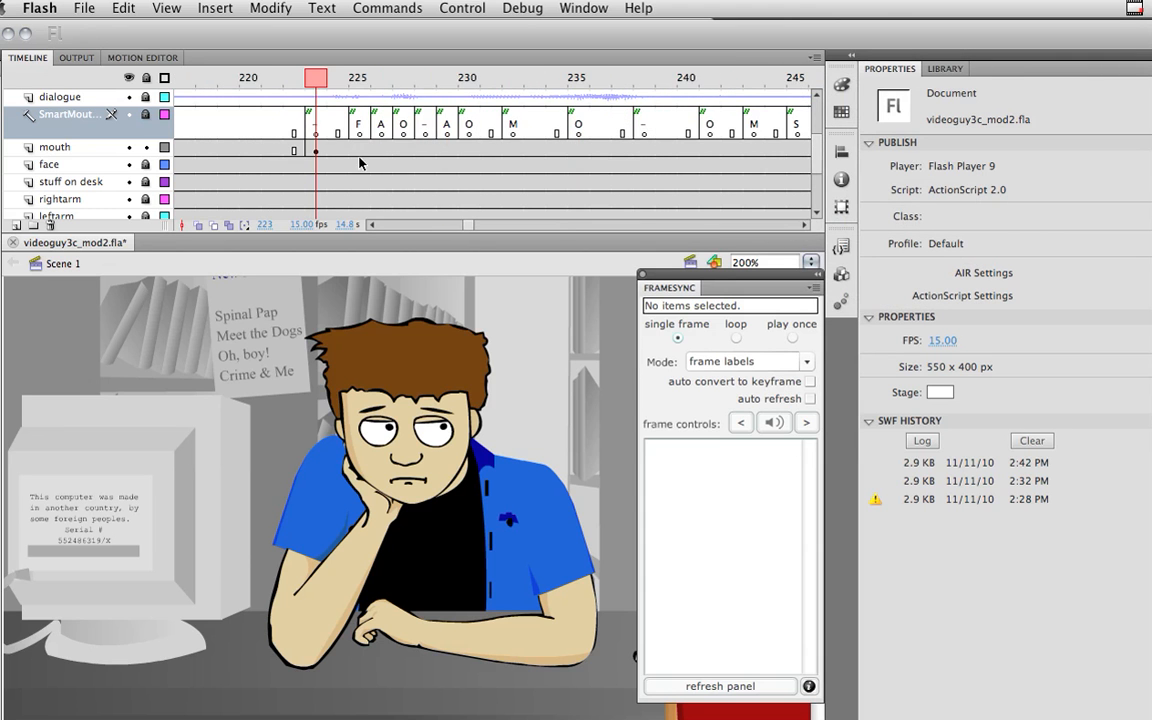
{"action": "mouse_move", "coordinate": [548, 138]}
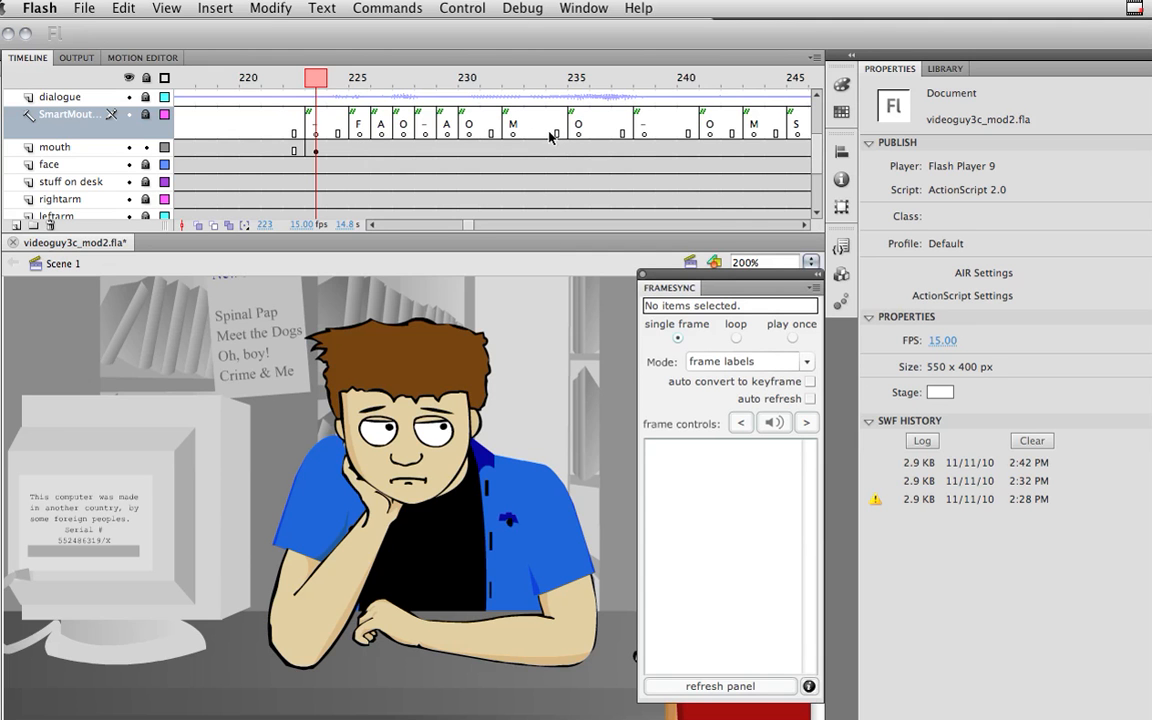
{"action": "mouse_move", "coordinate": [632, 287]}
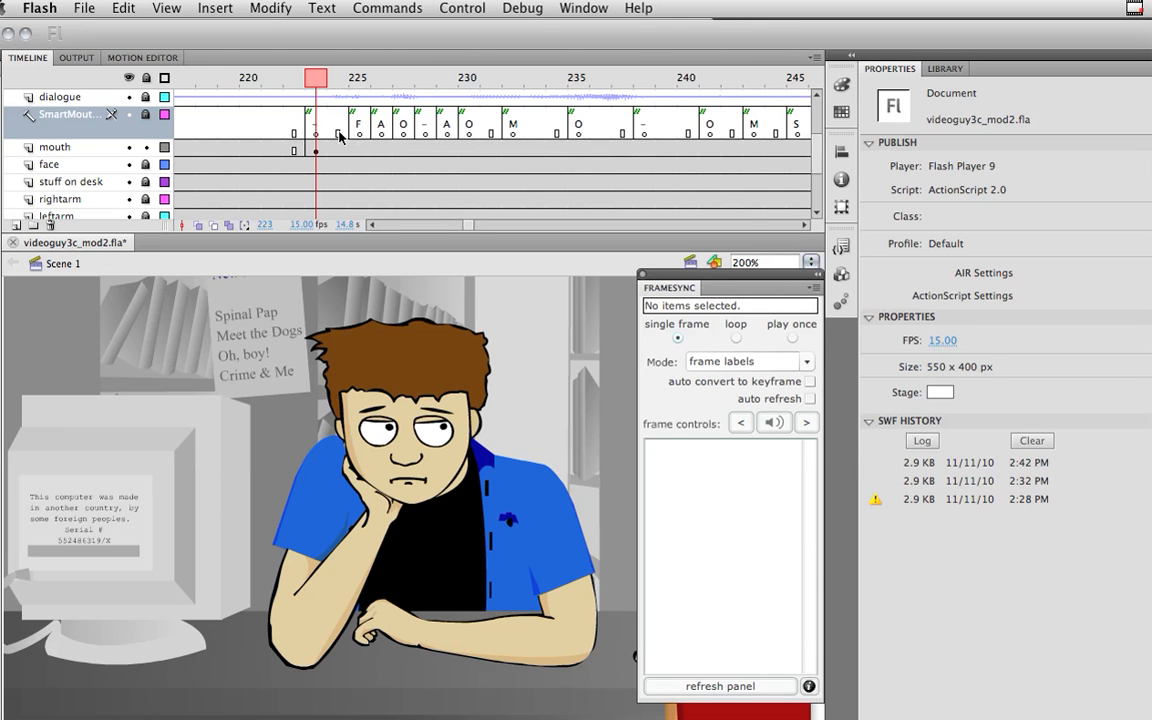
{"action": "mouse_move", "coordinate": [376, 155]}
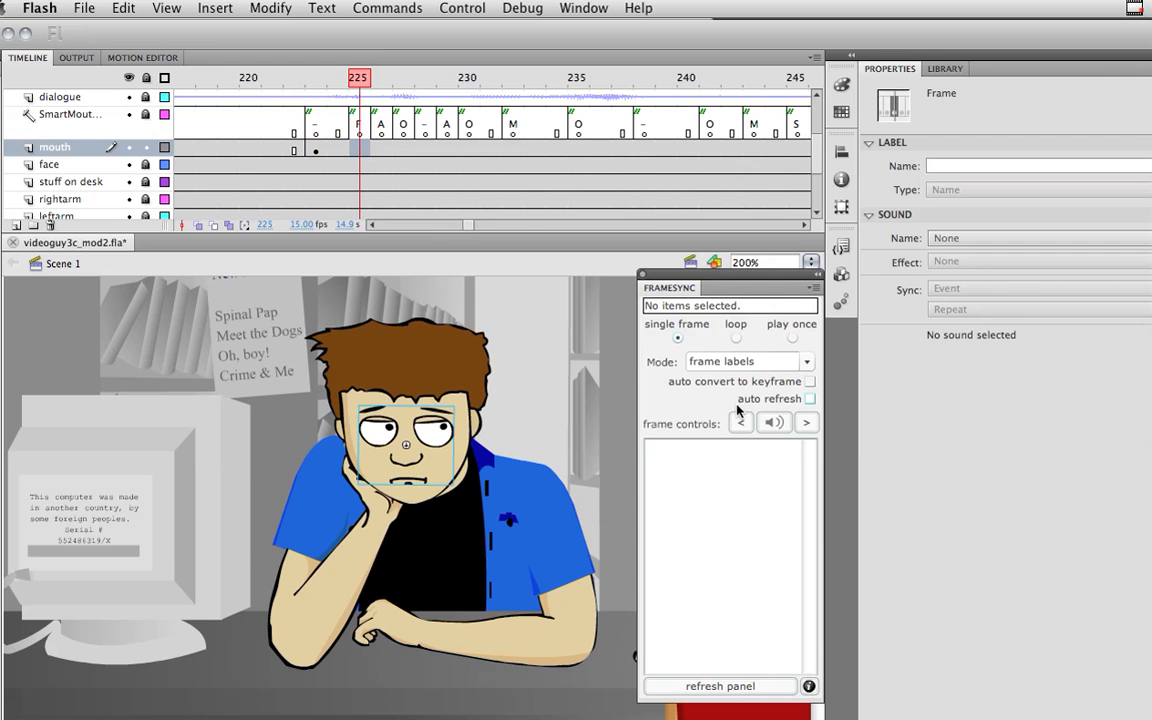
Enable FrameSync auto refresh and auto keyframe, then key fv, open and o on frames 225–227
{"action": "left_click", "coordinate": [810, 398]}
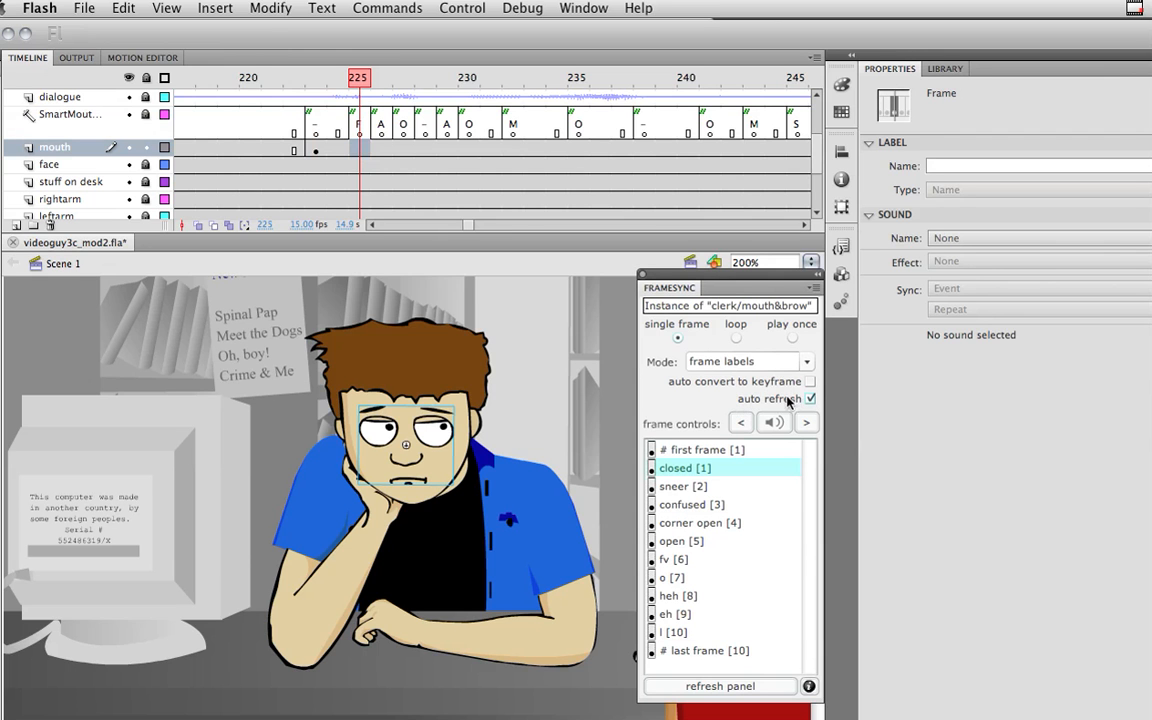
{"action": "left_click", "coordinate": [811, 381]}
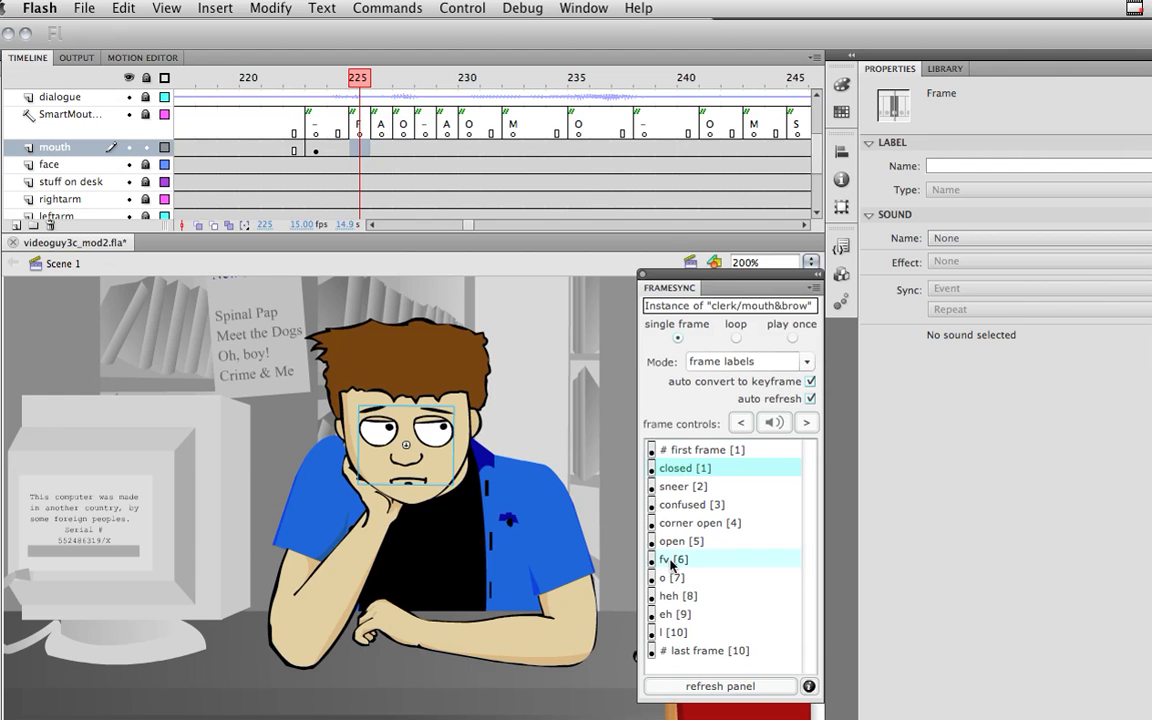
{"action": "left_click", "coordinate": [672, 559]}
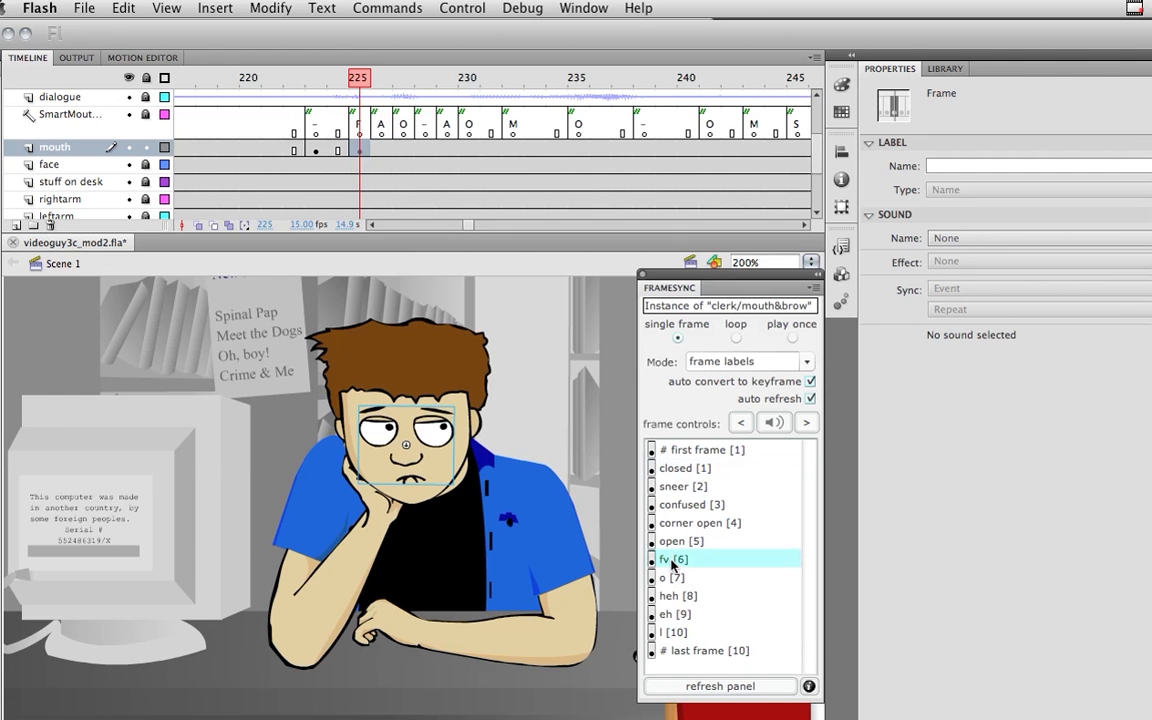
{"action": "left_click", "coordinate": [806, 422]}
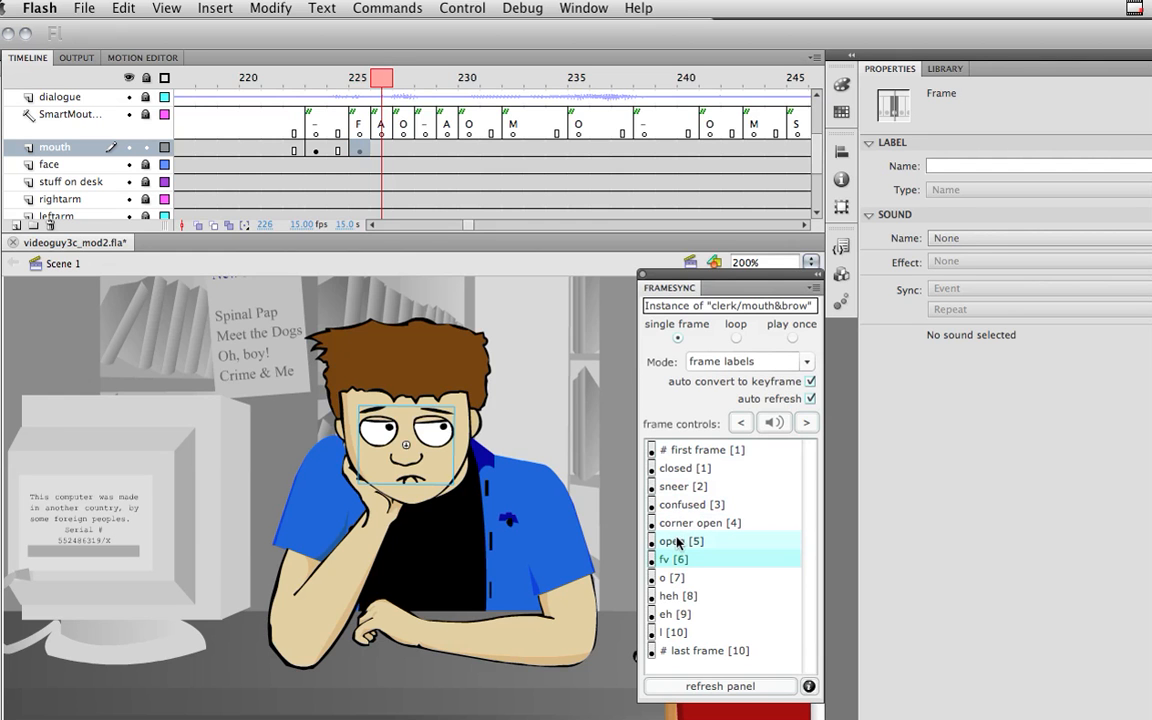
{"action": "left_click", "coordinate": [806, 422]}
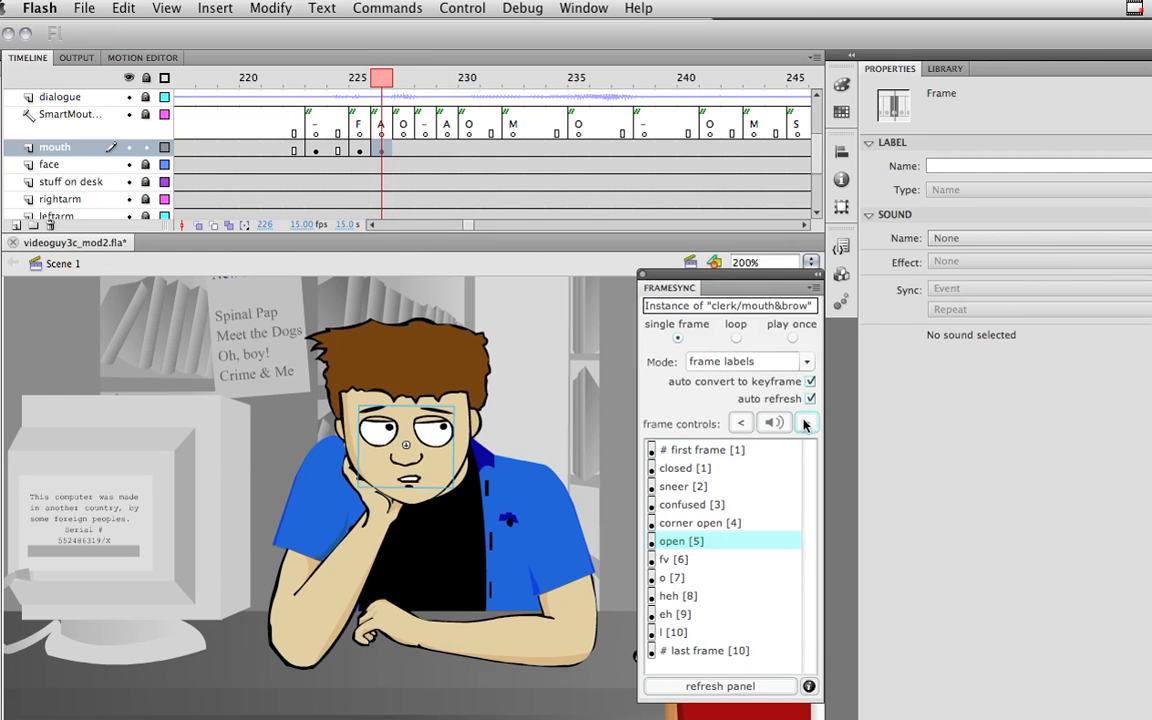
{"action": "left_click", "coordinate": [805, 422]}
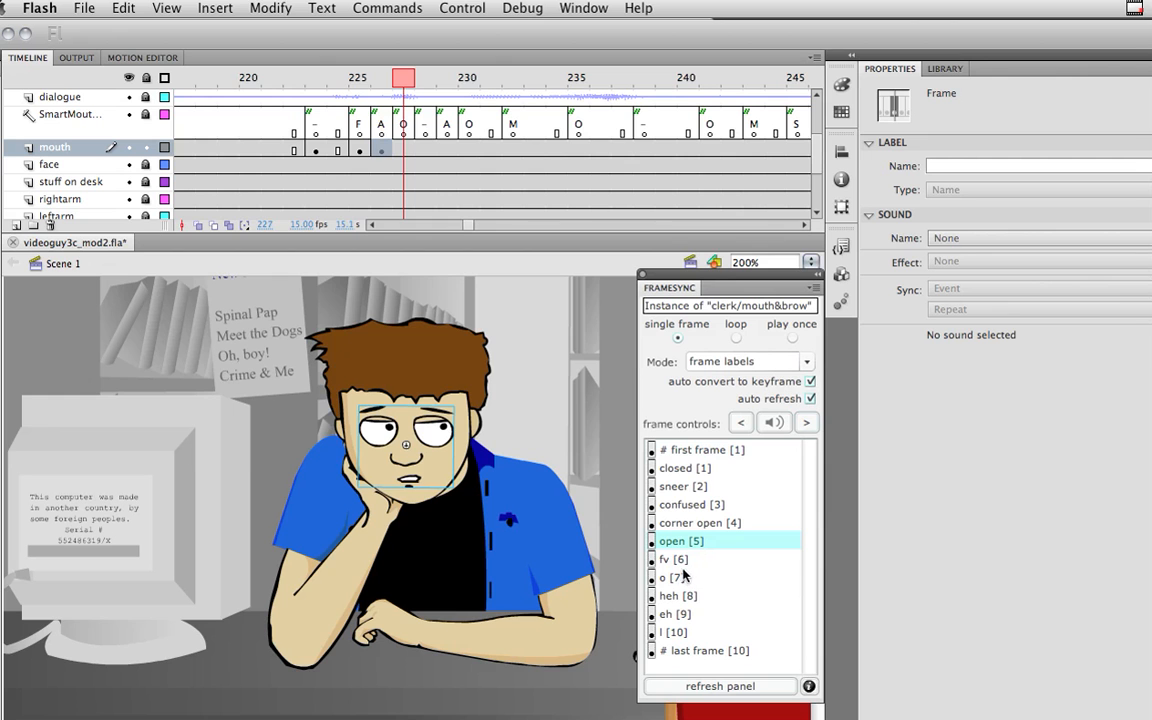
{"action": "left_click", "coordinate": [675, 578]}
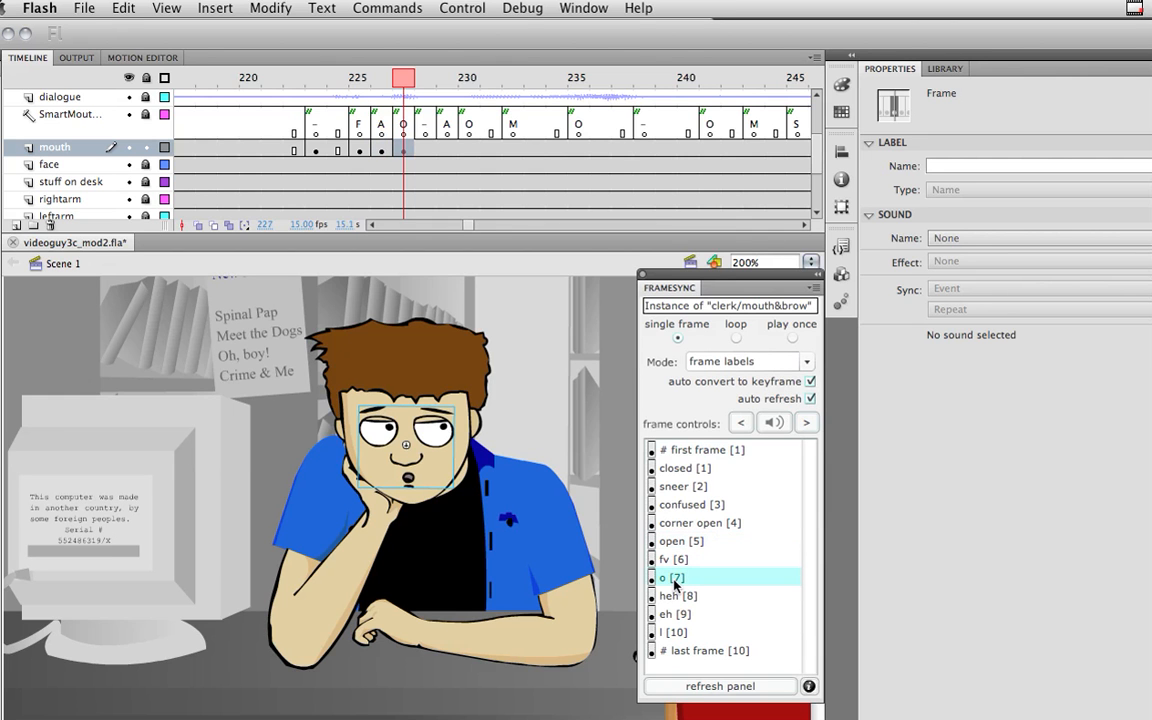